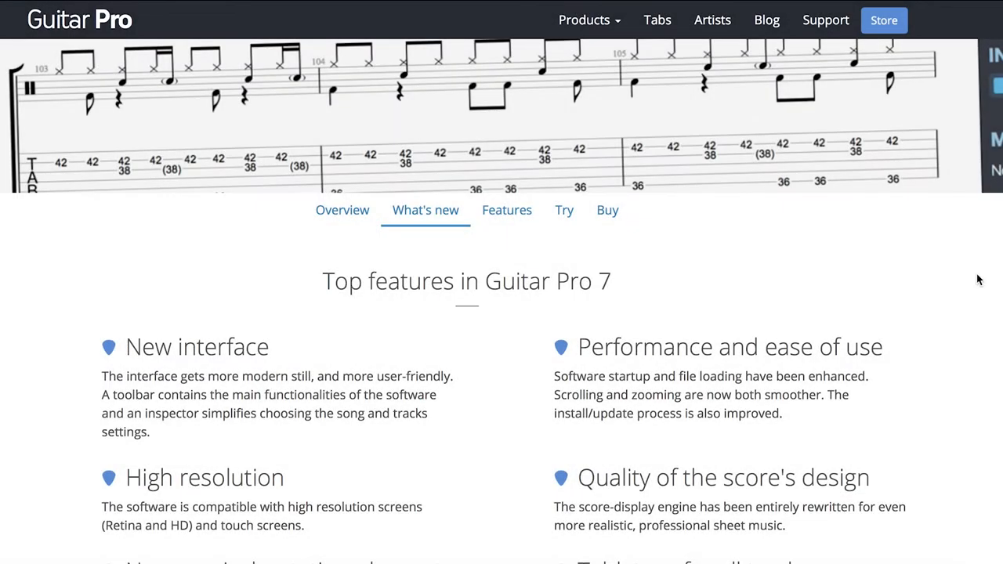
Scroll the What's new page through the feature highlights down to the 'To sum up' section.
{"action": "scroll", "scroll_direction": "down", "scroll_amount": 3}
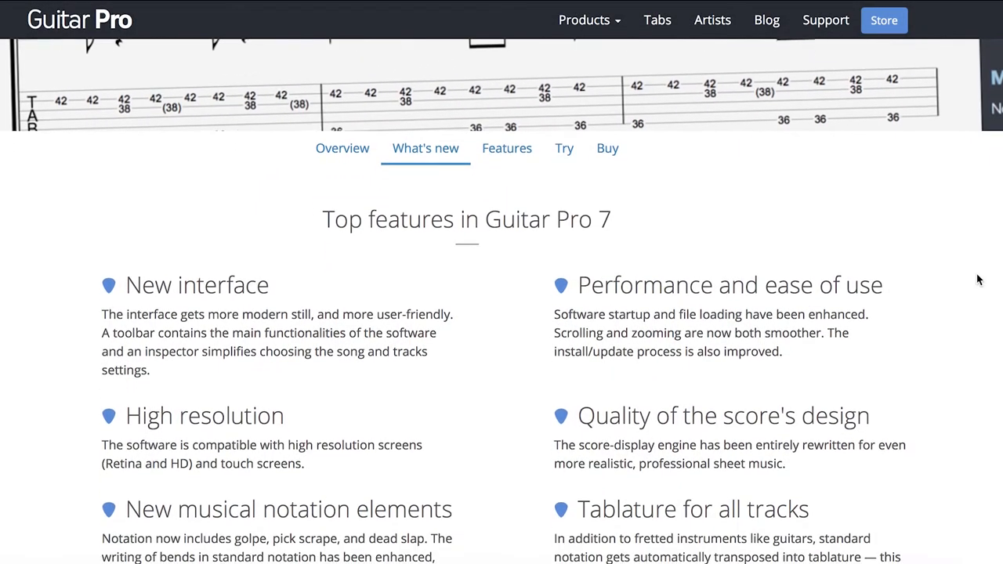
{"action": "scroll", "scroll_direction": "down", "scroll_amount": 3}
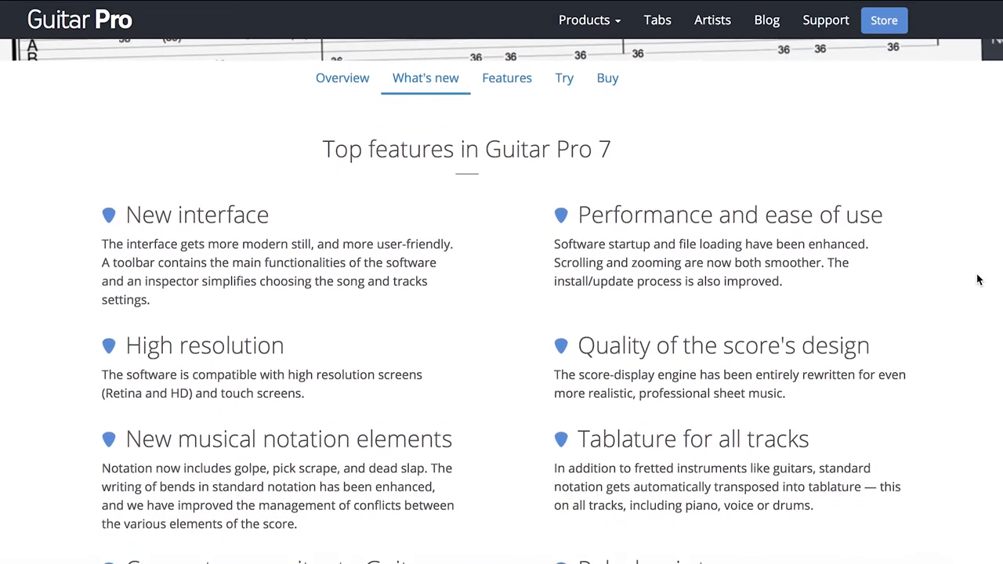
{"action": "scroll", "scroll_direction": "down", "scroll_amount": 3}
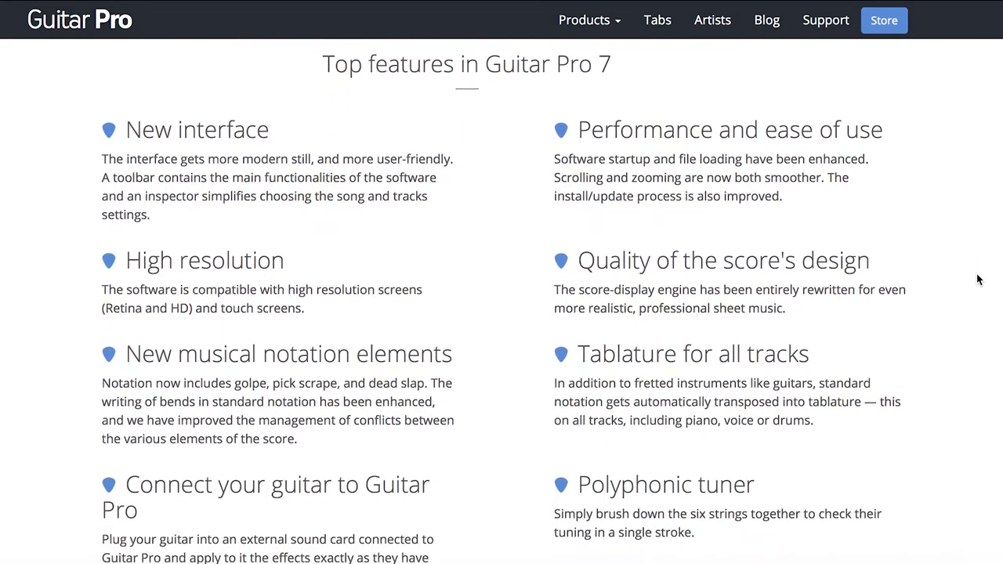
{"action": "mouse_move", "coordinate": [981, 498]}
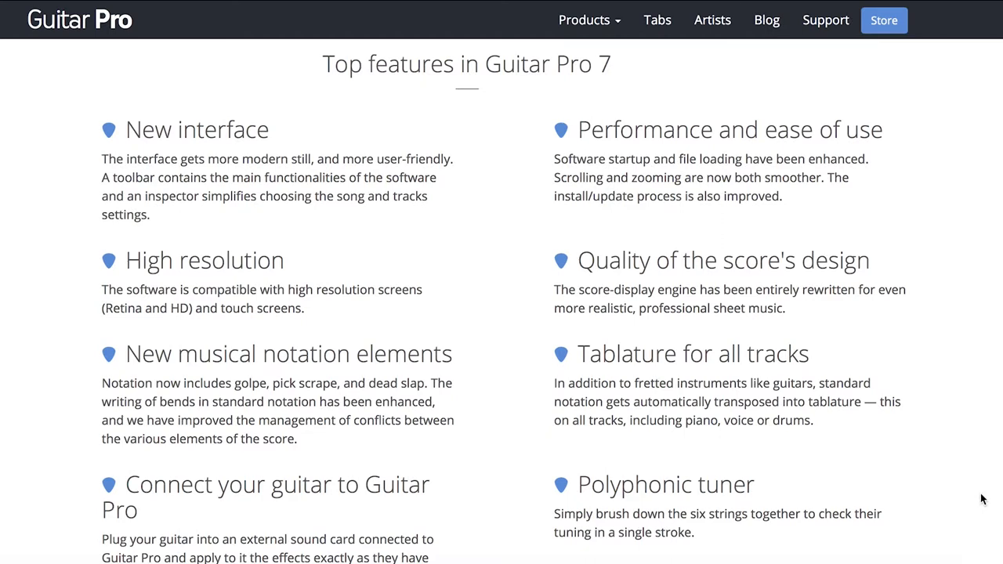
{"action": "scroll", "scroll_direction": "down", "scroll_amount": 3}
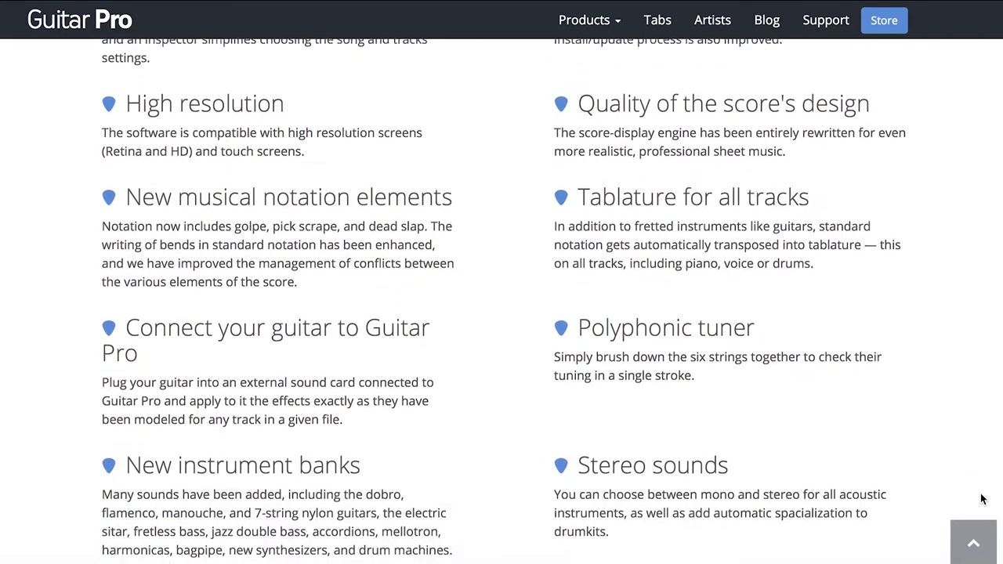
{"action": "scroll", "scroll_direction": "down", "scroll_amount": 3}
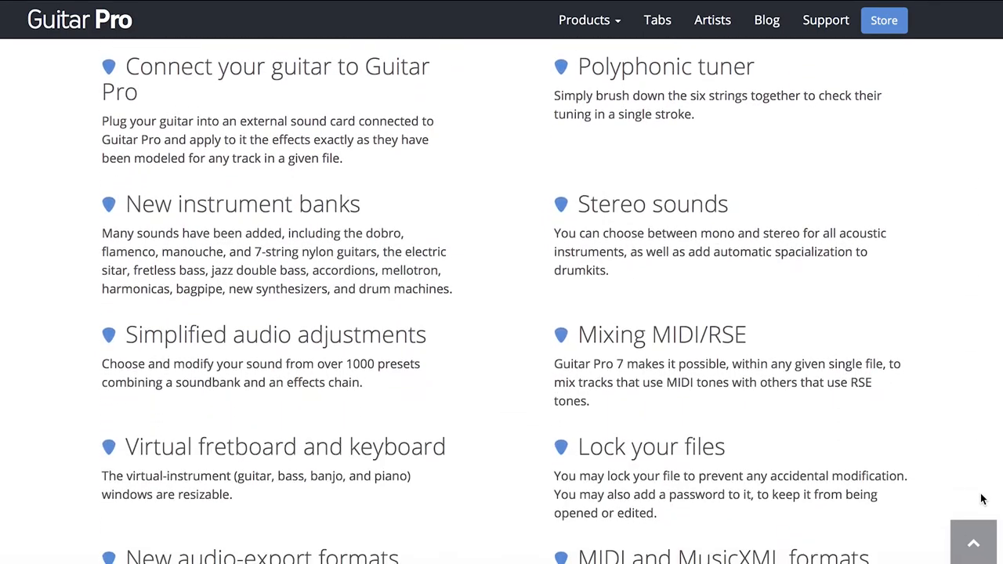
{"action": "scroll", "scroll_direction": "down", "scroll_amount": 3}
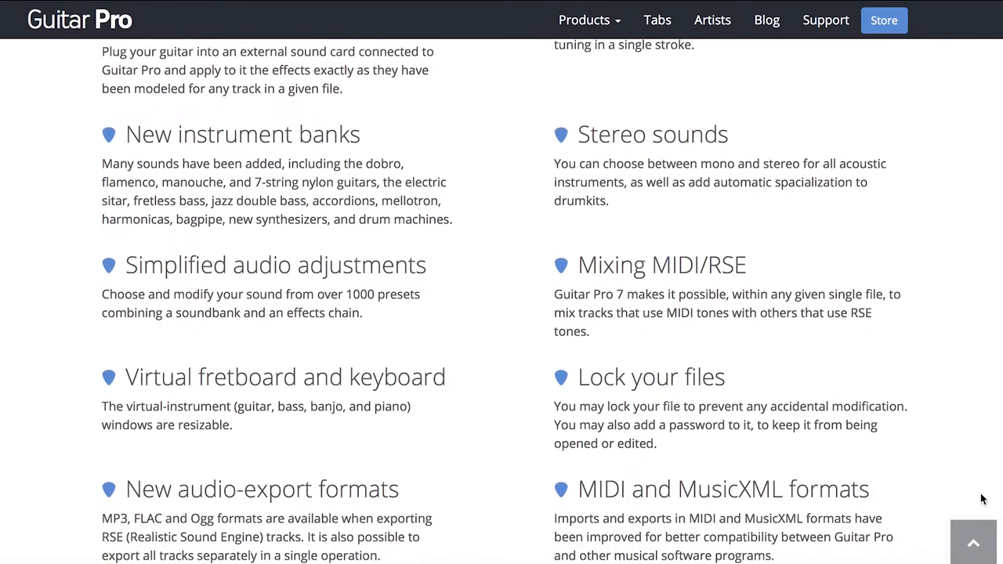
{"action": "scroll", "scroll_direction": "down", "scroll_amount": 3}
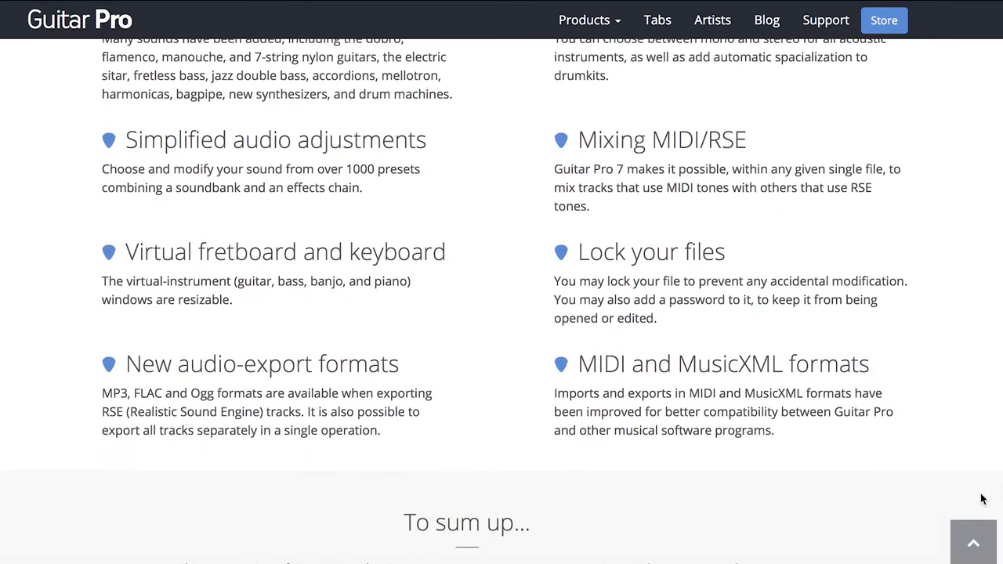
{"action": "scroll", "scroll_direction": "down", "scroll_amount": 3}
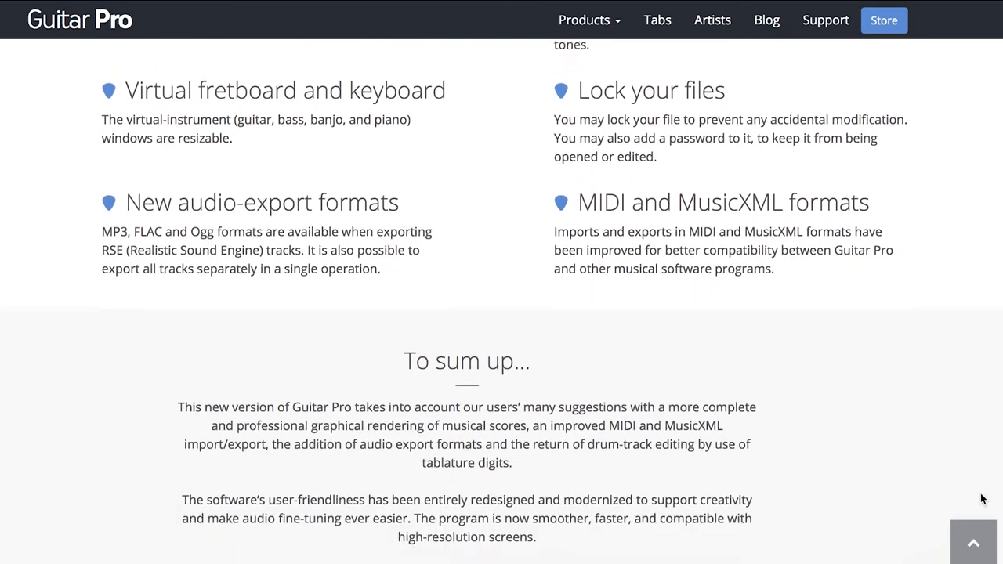
{"action": "scroll", "scroll_direction": "down", "scroll_amount": 3}
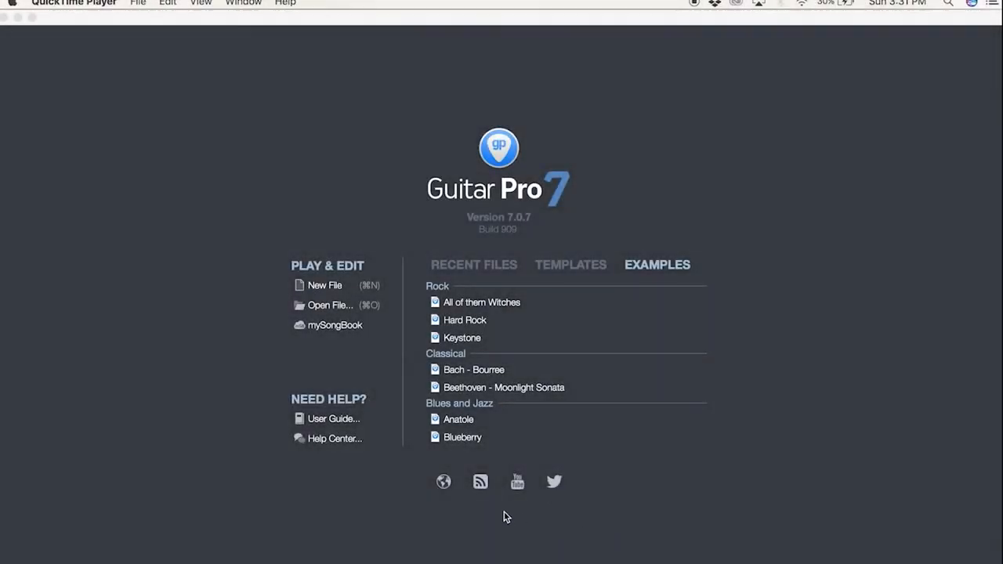
{"action": "mouse_move", "coordinate": [301, 483]}
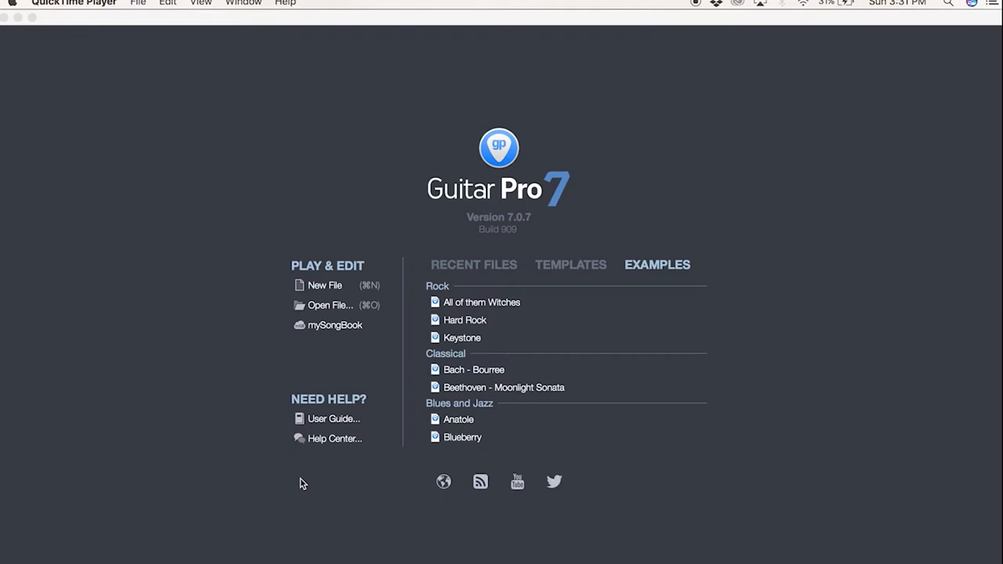
{"action": "mouse_move", "coordinate": [295, 344]}
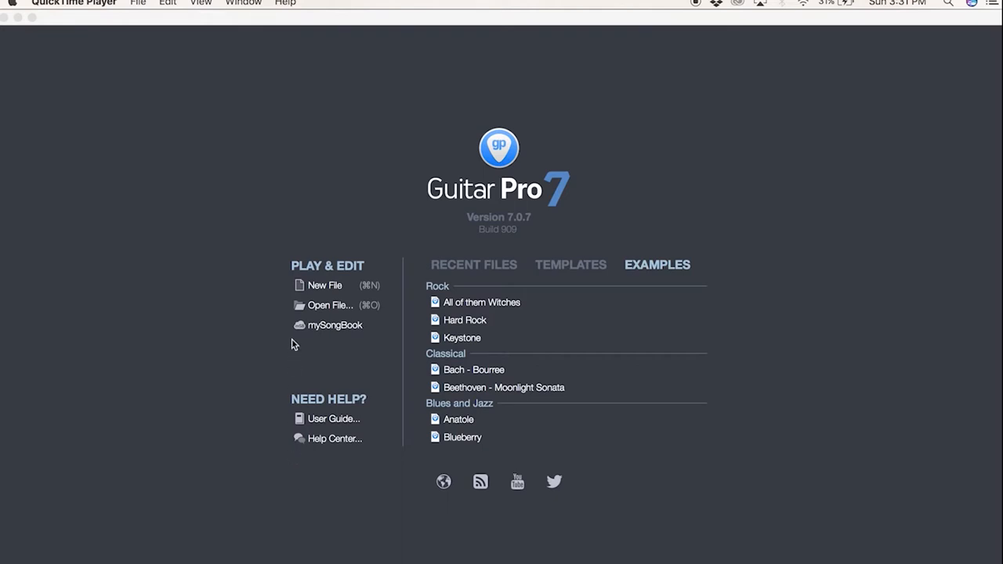
{"action": "mouse_move", "coordinate": [619, 270]}
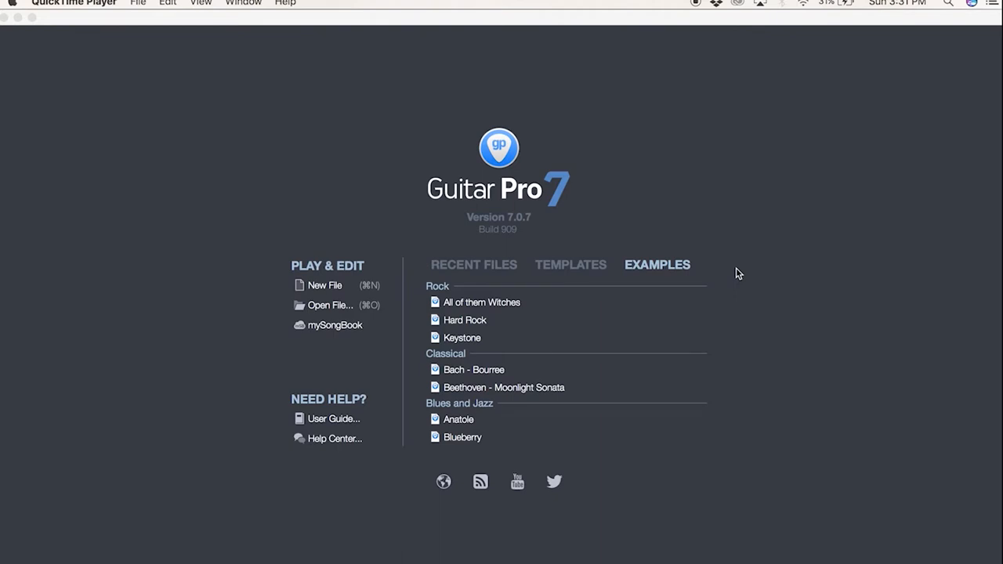
{"action": "mouse_move", "coordinate": [345, 291]}
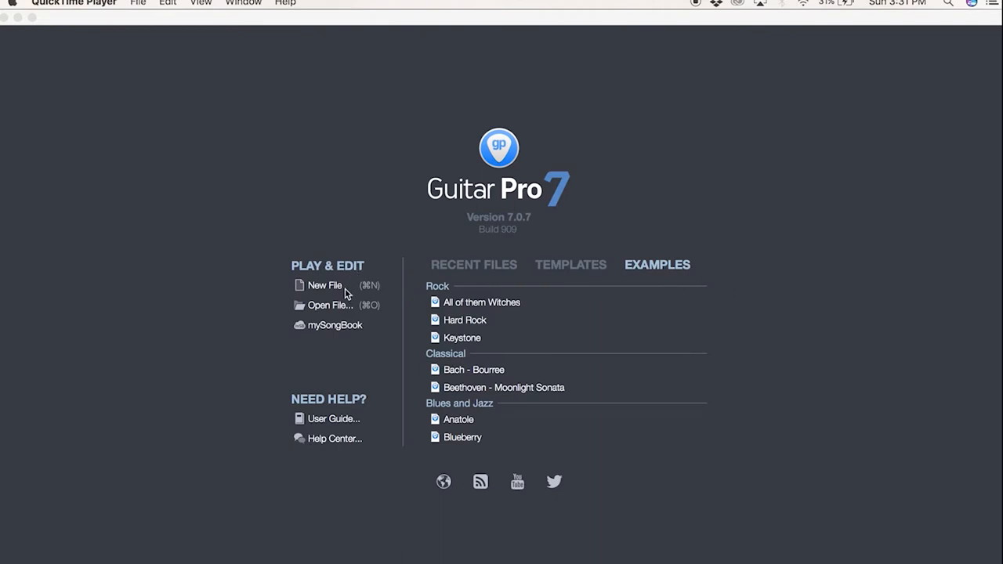
{"action": "mouse_move", "coordinate": [364, 335]}
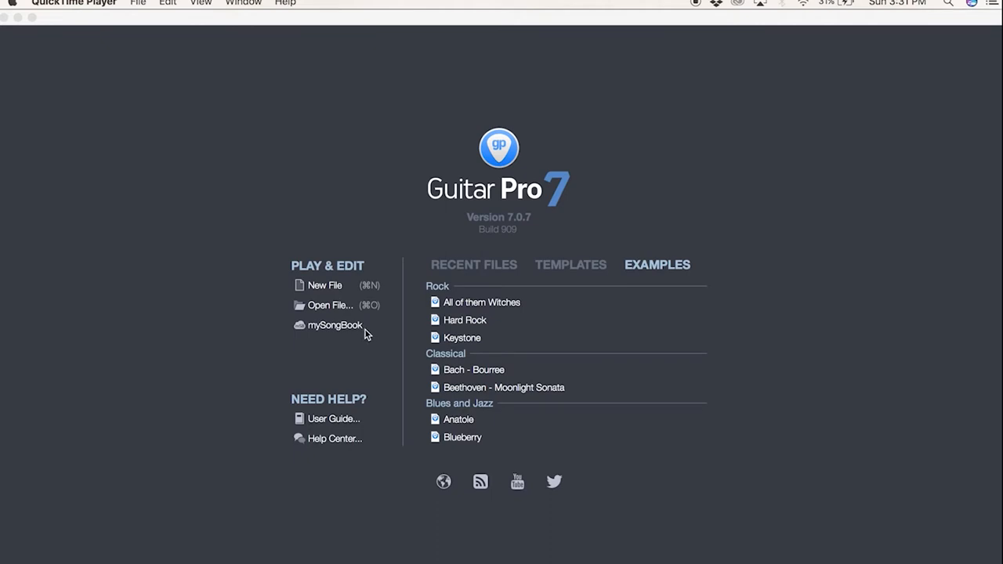
{"action": "mouse_move", "coordinate": [357, 332]}
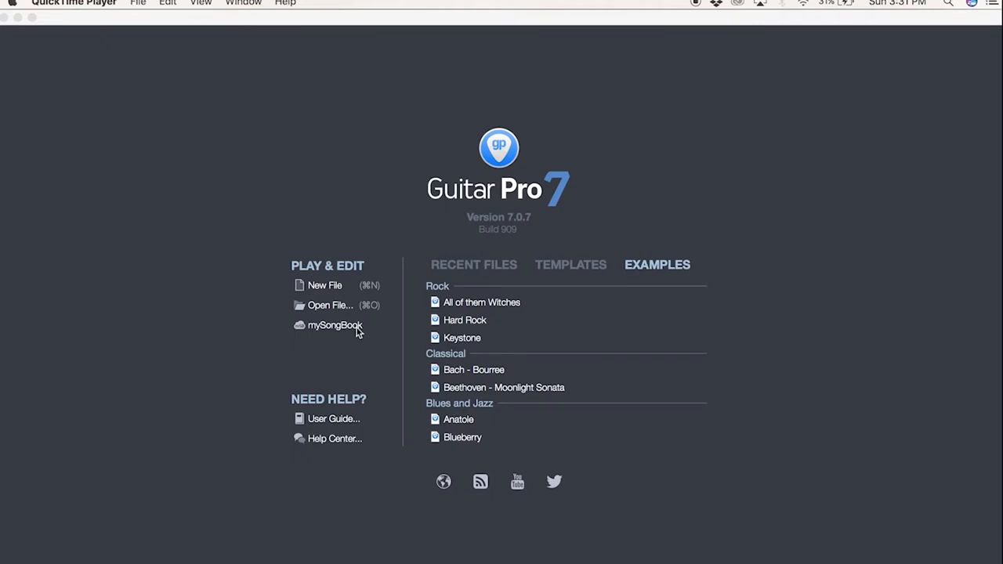
{"action": "mouse_move", "coordinate": [488, 279]}
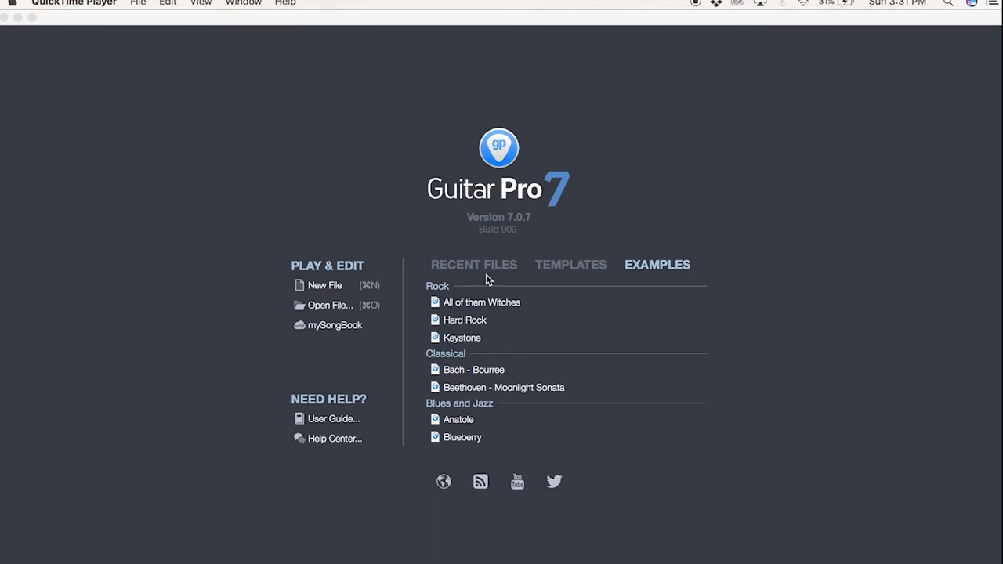
{"action": "mouse_move", "coordinate": [504, 273]}
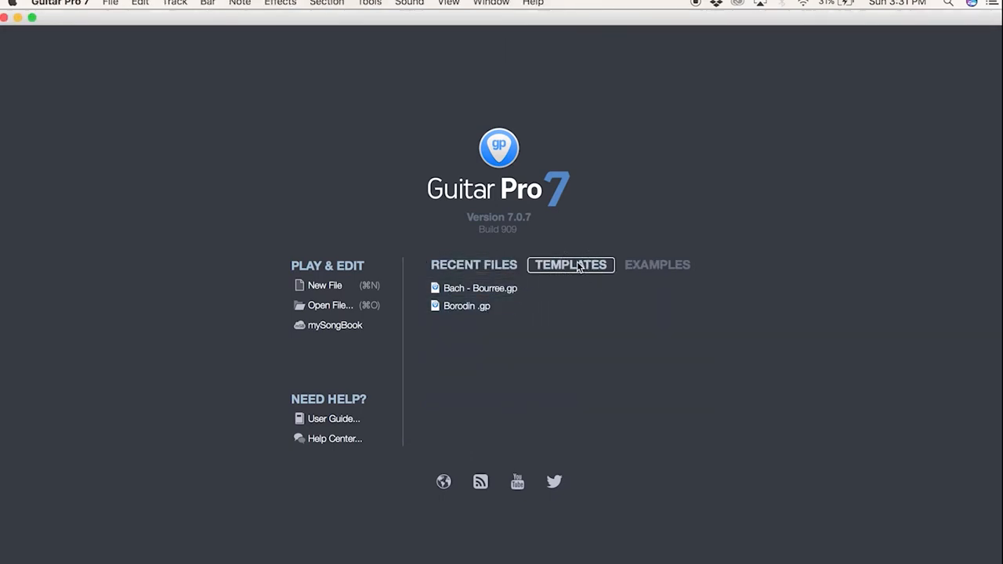
{"action": "left_click", "coordinate": [570, 263]}
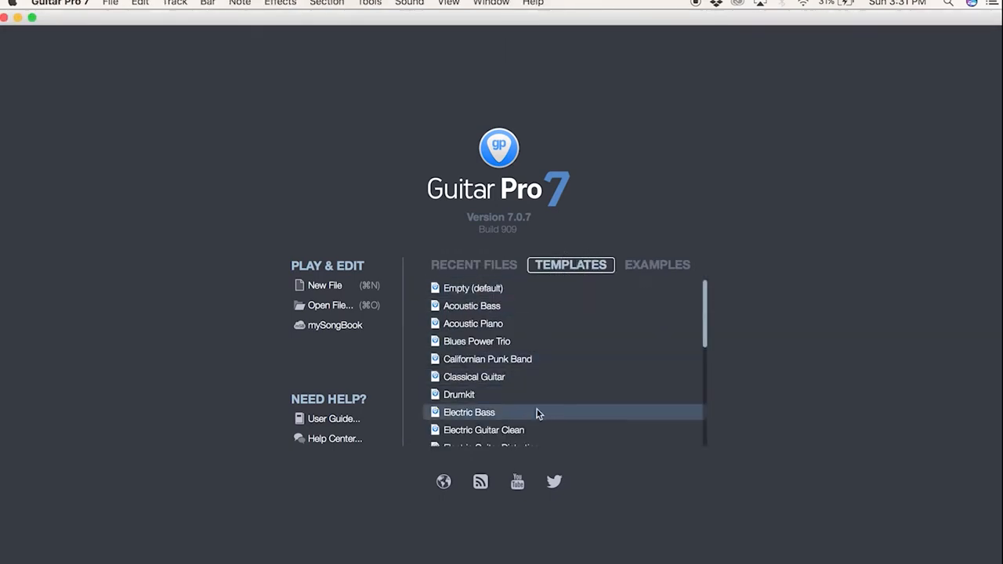
{"action": "mouse_move", "coordinate": [526, 377]}
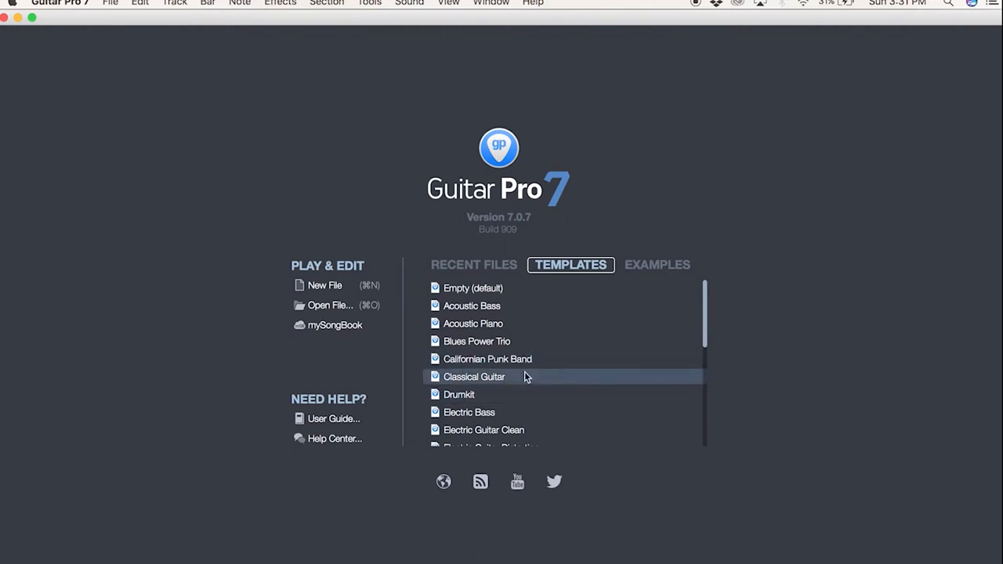
{"action": "scroll", "scroll_direction": "down", "scroll_amount": 3}
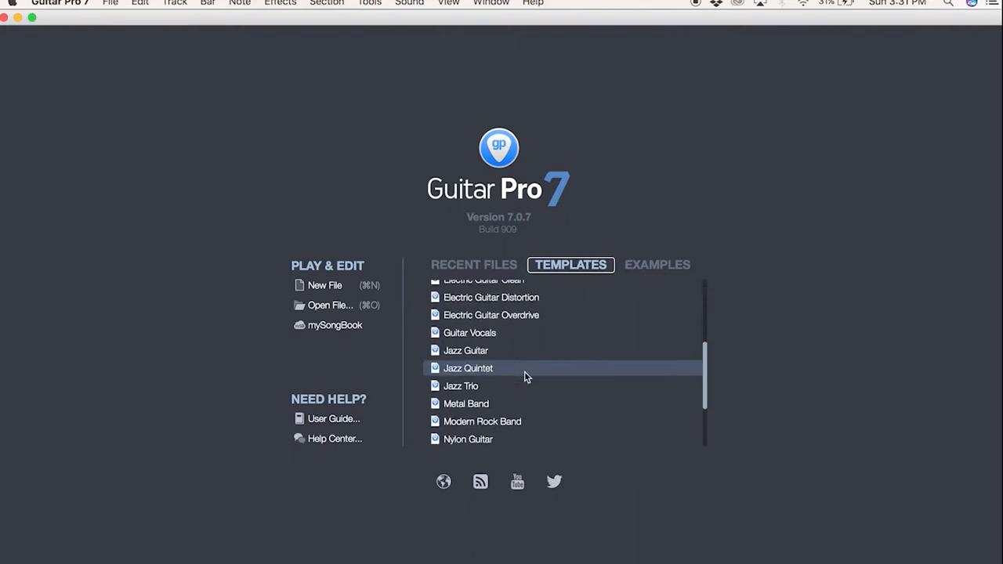
{"action": "left_click", "coordinate": [659, 265]}
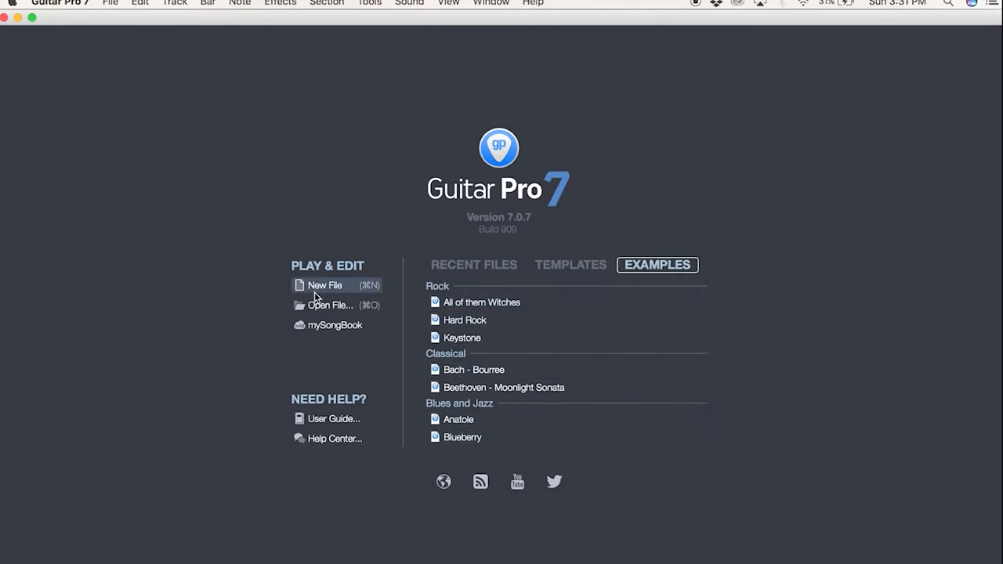
Start a new blank score and show the factory nylon sounds in the Add Track dialog.
{"action": "left_click", "coordinate": [325, 285]}
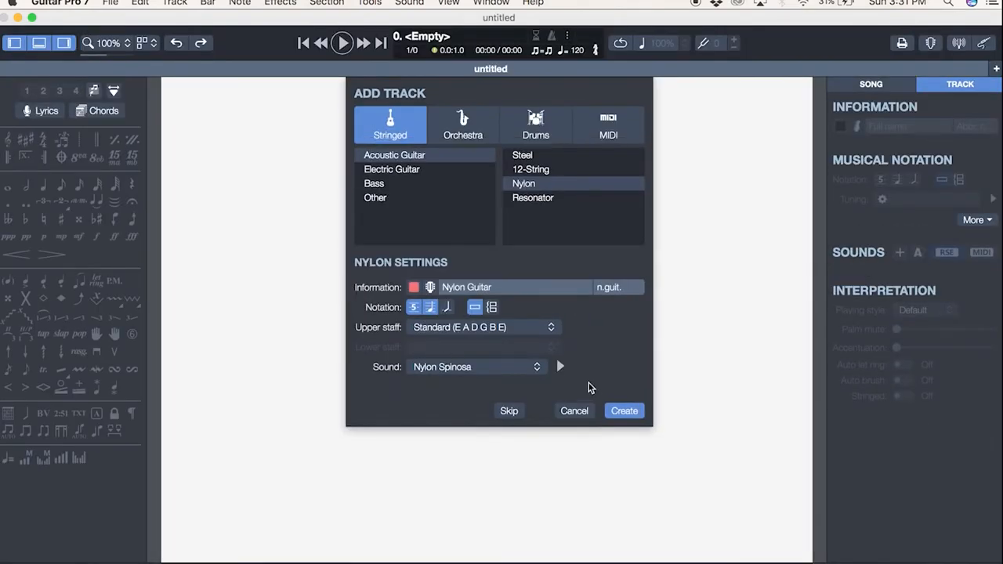
{"action": "mouse_move", "coordinate": [687, 314]}
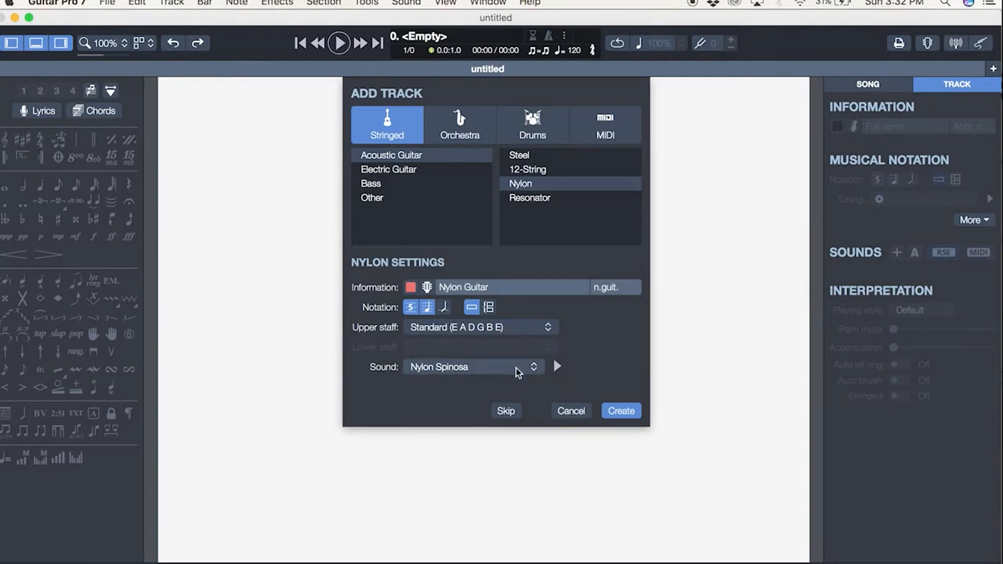
{"action": "left_click", "coordinate": [474, 367]}
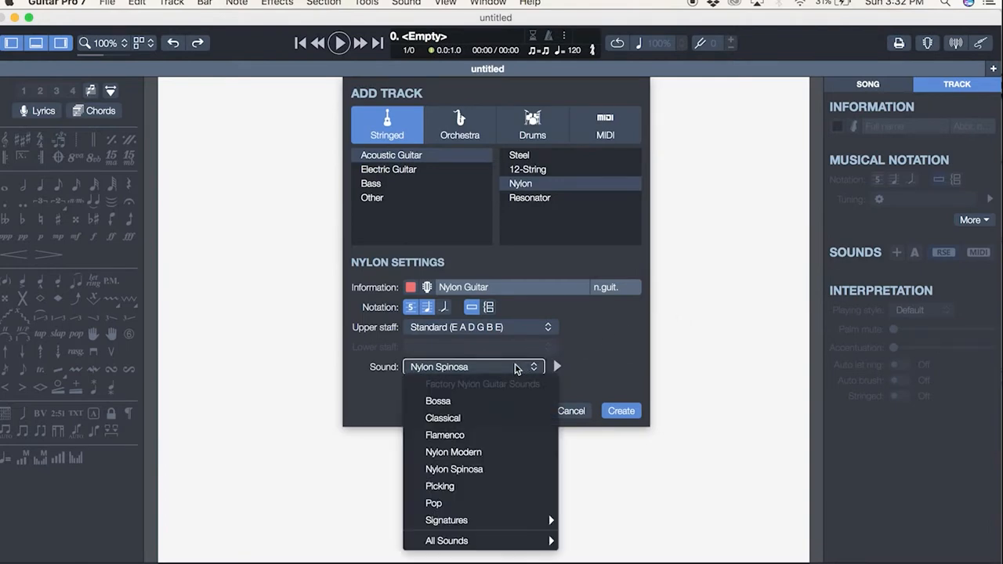
{"action": "mouse_move", "coordinate": [470, 296]}
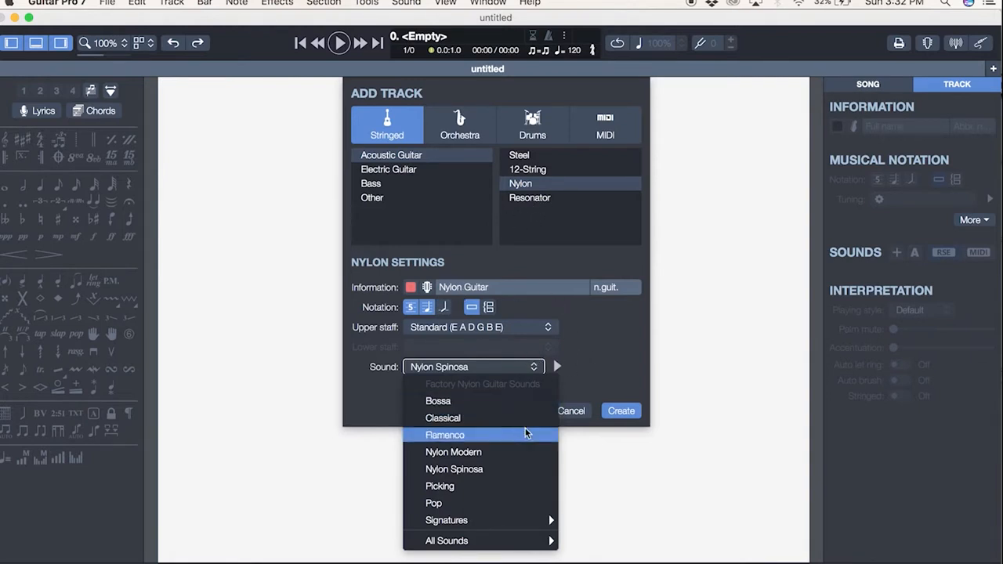
{"action": "mouse_move", "coordinate": [588, 346]}
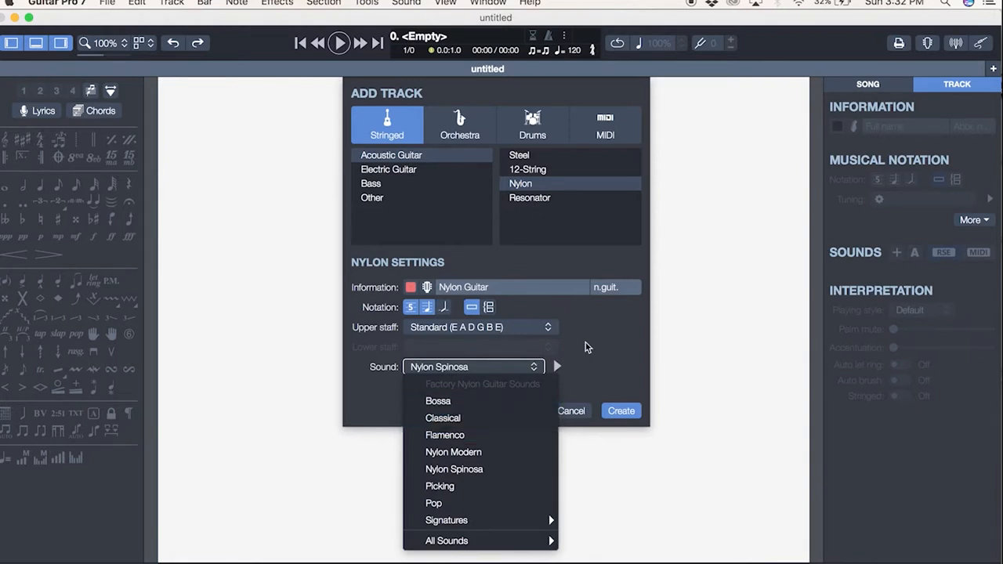
Switch the new track to Electric Guitar > Overdrive and try the Blues sound.
{"action": "left_click", "coordinate": [389, 169]}
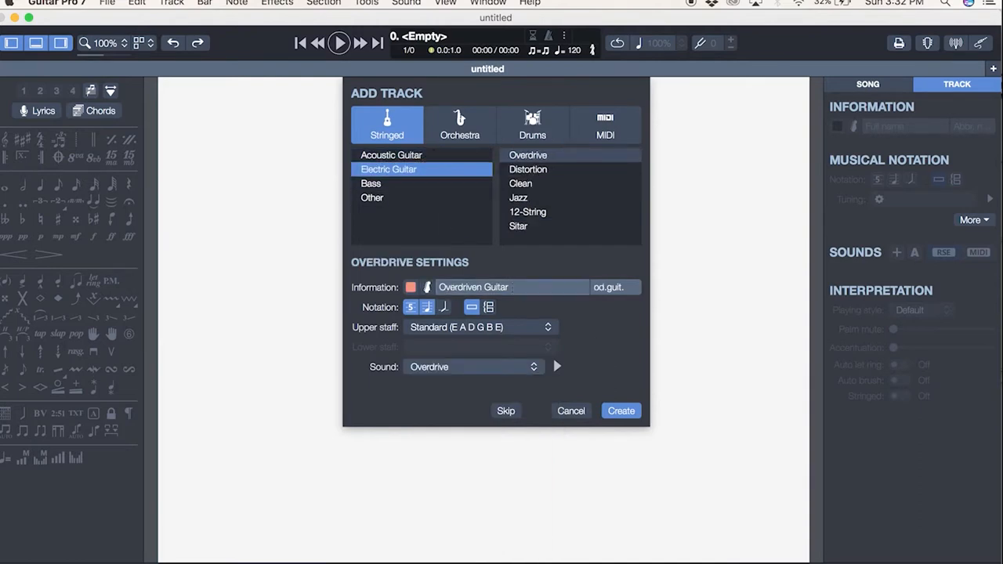
{"action": "left_click", "coordinate": [474, 366]}
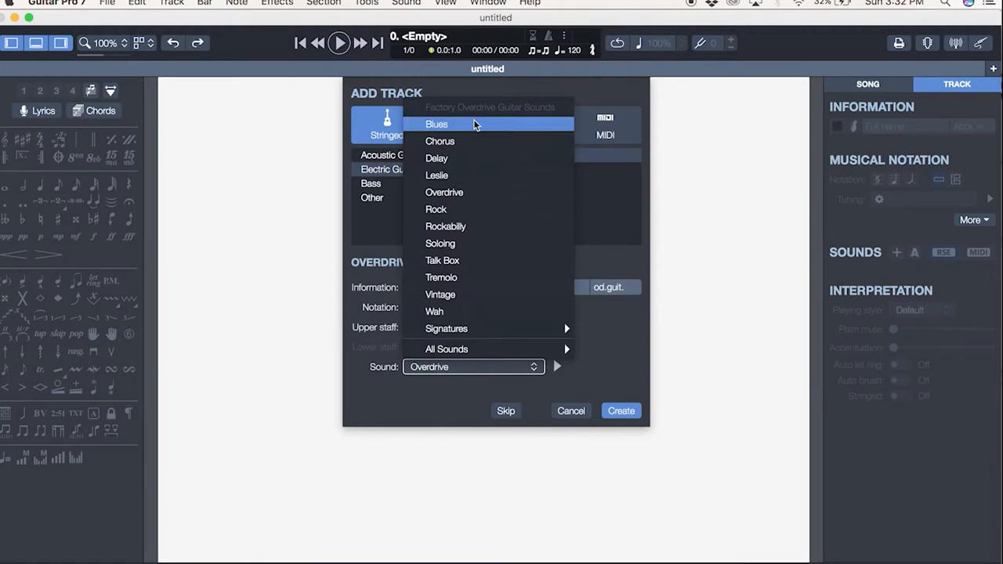
{"action": "left_click", "coordinate": [464, 124]}
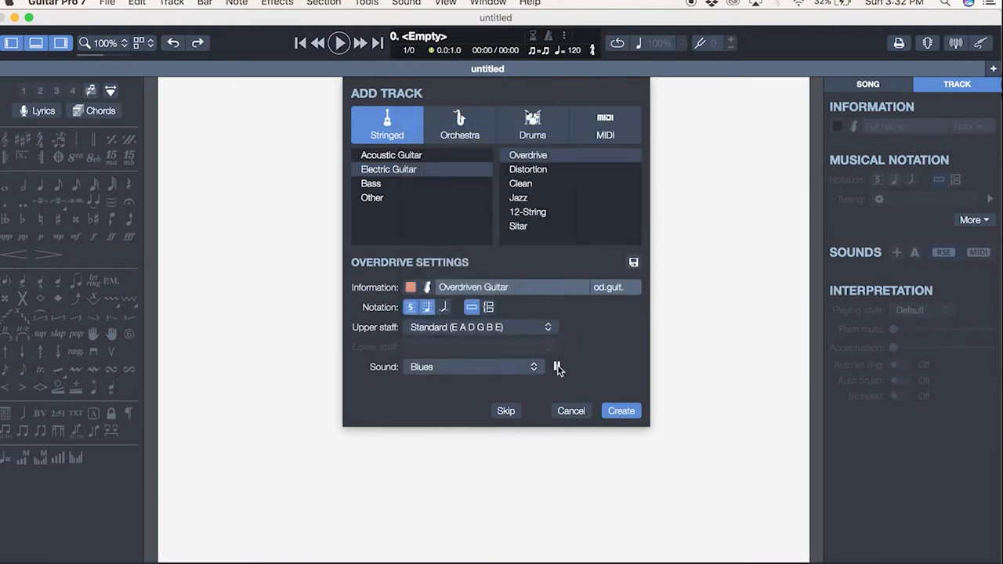
{"action": "mouse_move", "coordinate": [557, 368]}
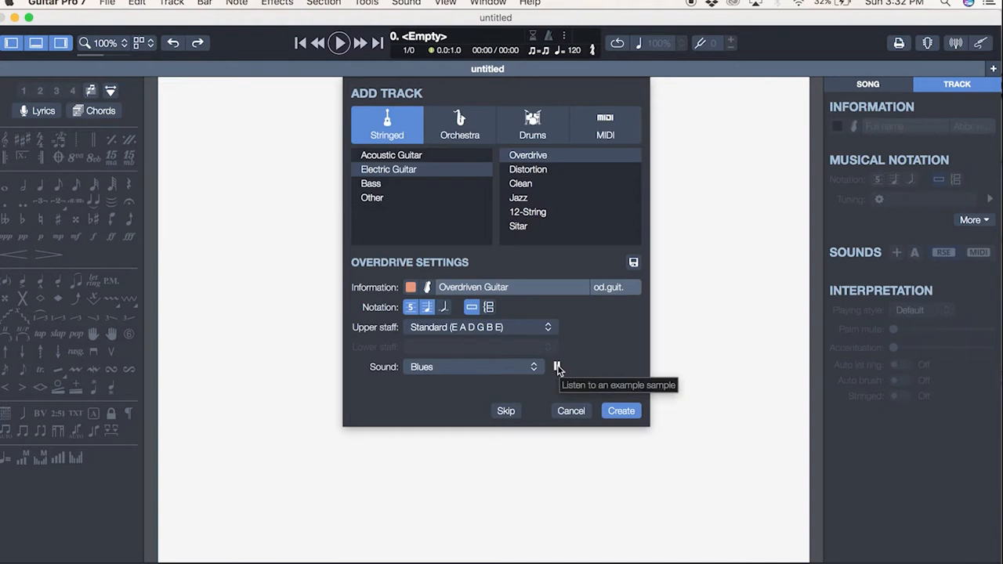
{"action": "mouse_move", "coordinate": [498, 383]}
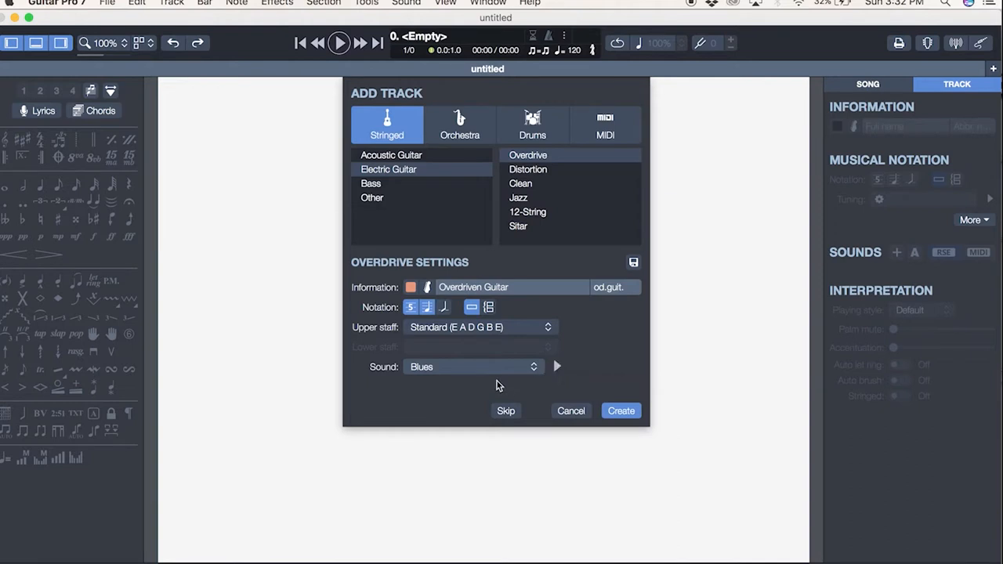
{"action": "left_click", "coordinate": [472, 366]}
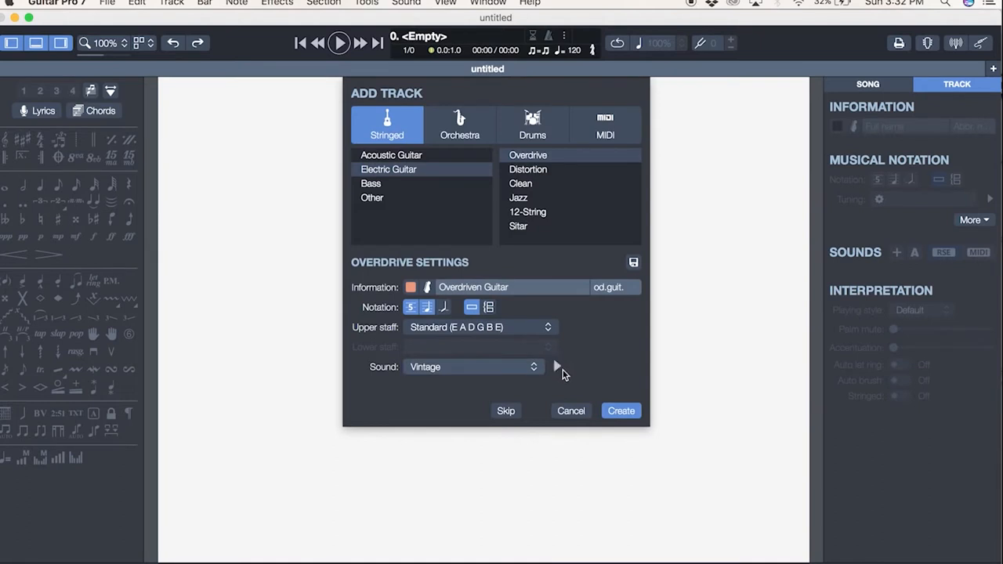
{"action": "mouse_move", "coordinate": [524, 382]}
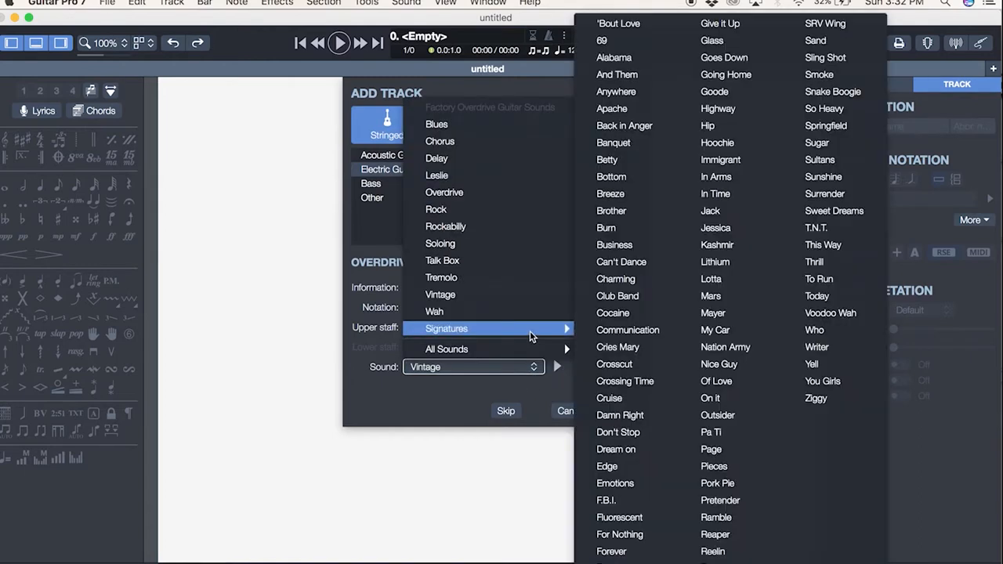
{"action": "mouse_move", "coordinate": [743, 194]}
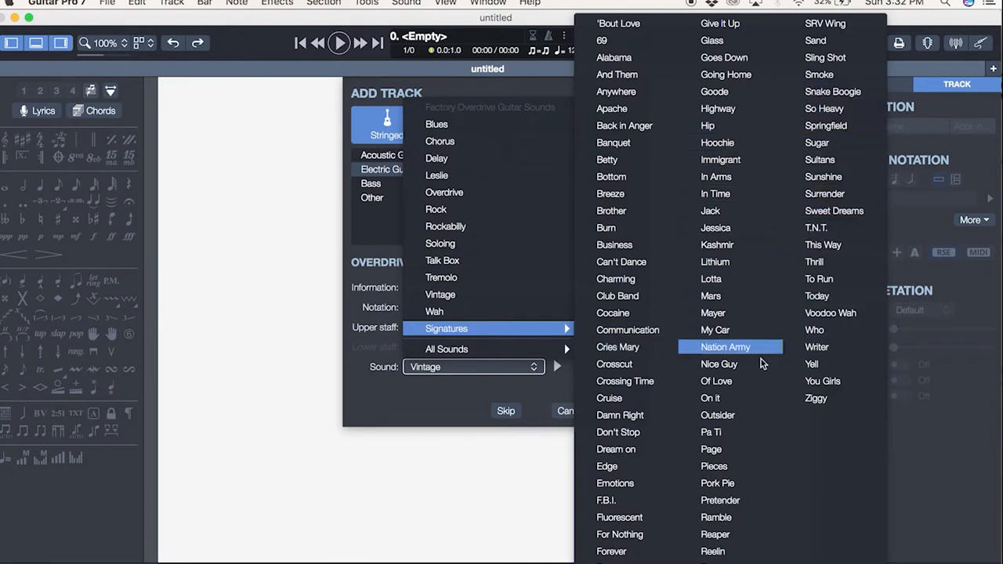
{"action": "mouse_move", "coordinate": [619, 227]}
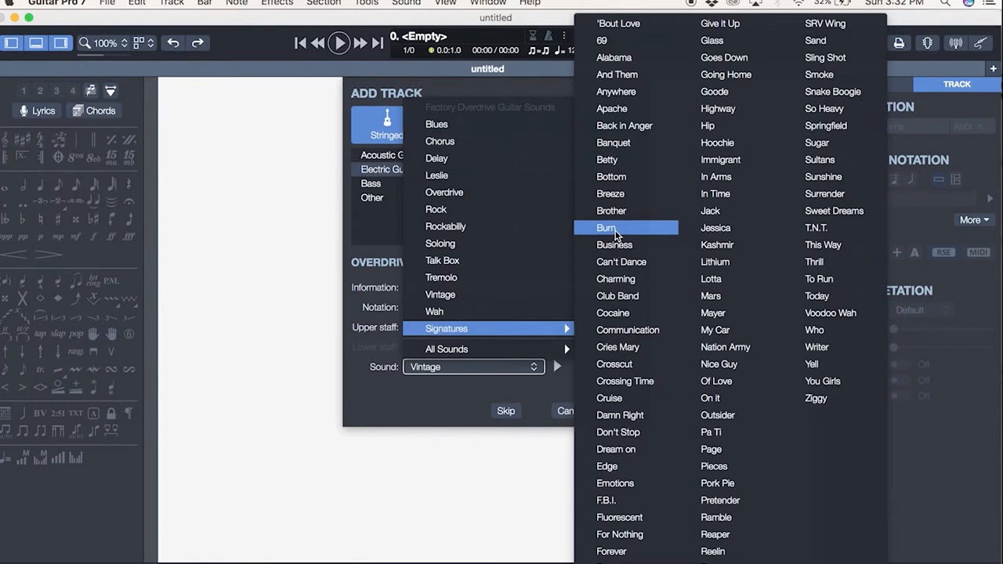
Try the Burn signature sound, then settle on Signatures > Kashmir for the track.
{"action": "left_click", "coordinate": [614, 227]}
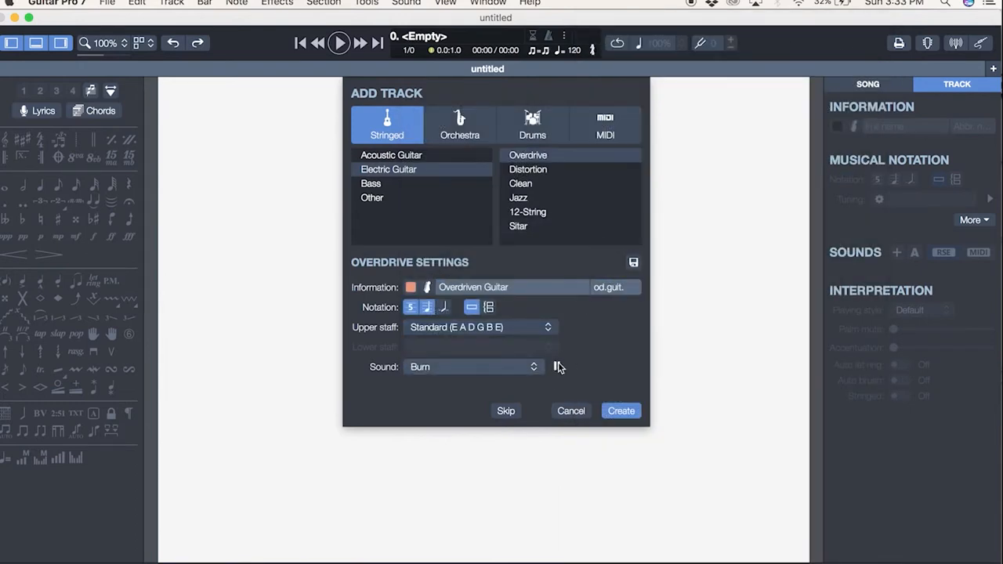
{"action": "left_click", "coordinate": [556, 367]}
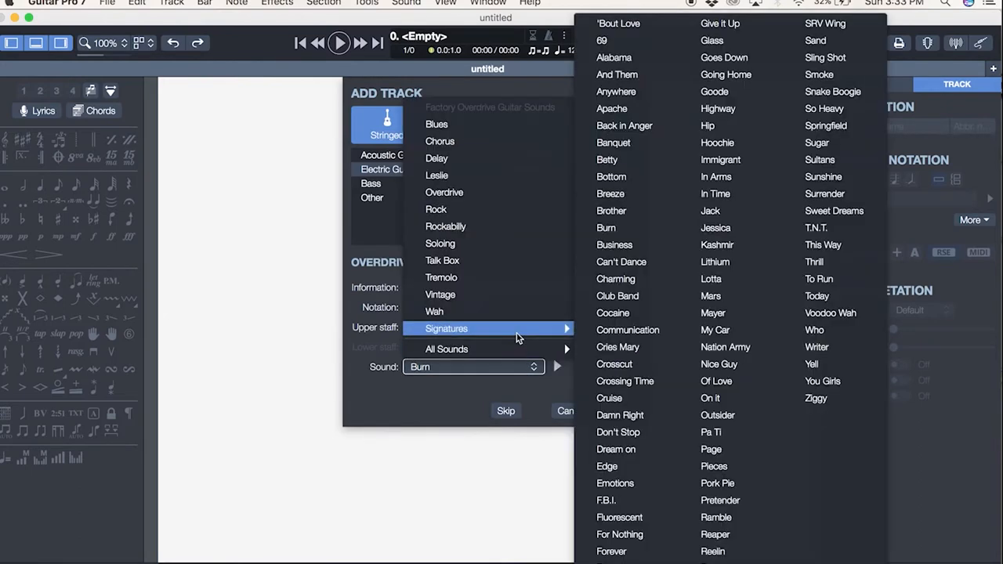
{"action": "left_click", "coordinate": [718, 245]}
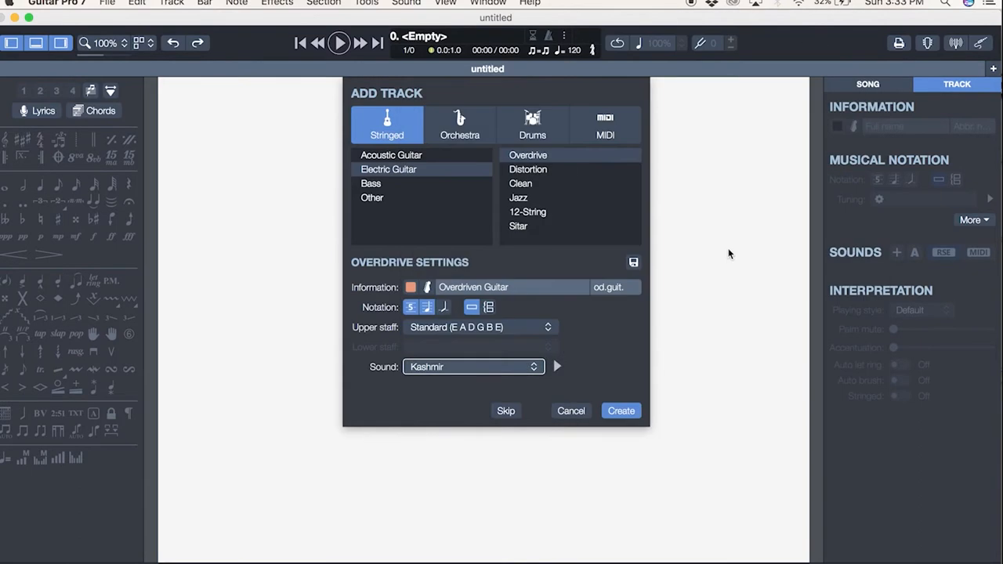
{"action": "left_click", "coordinate": [480, 327]}
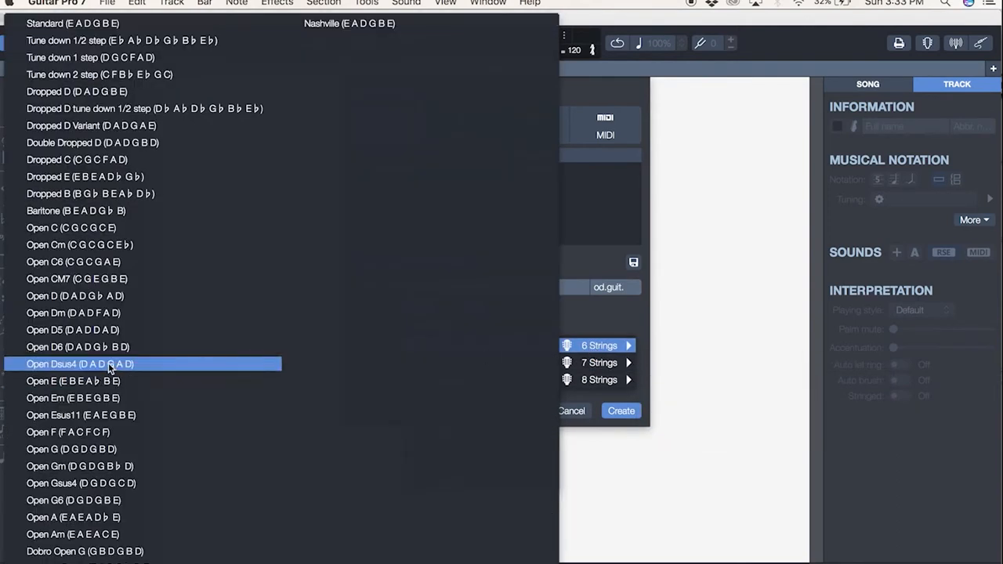
{"action": "mouse_move", "coordinate": [78, 382]}
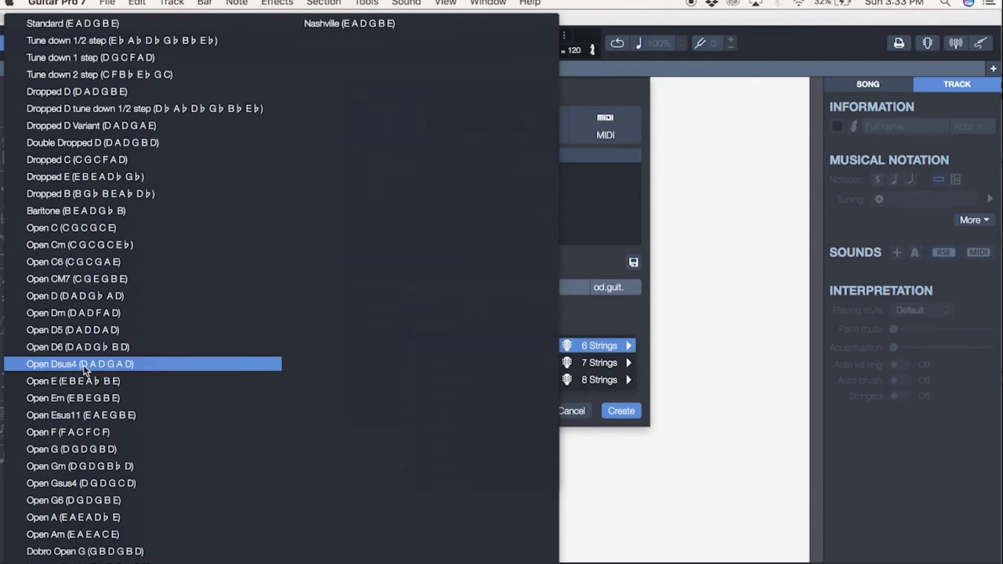
Choose the 6-string Open Dsus4 (D A D G A D) tuning for the upper staff.
{"action": "left_click", "coordinate": [85, 363]}
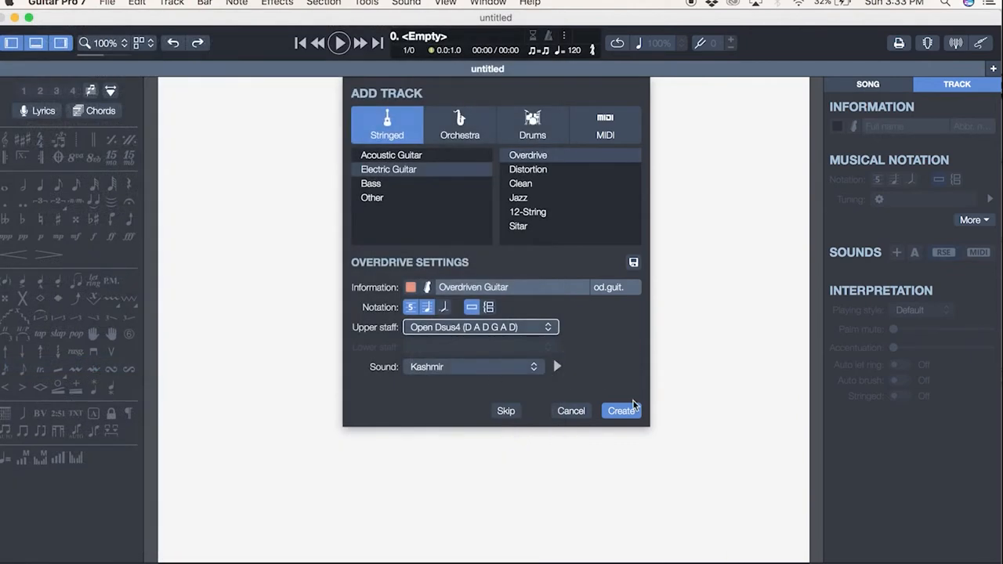
{"action": "mouse_move", "coordinate": [495, 380]}
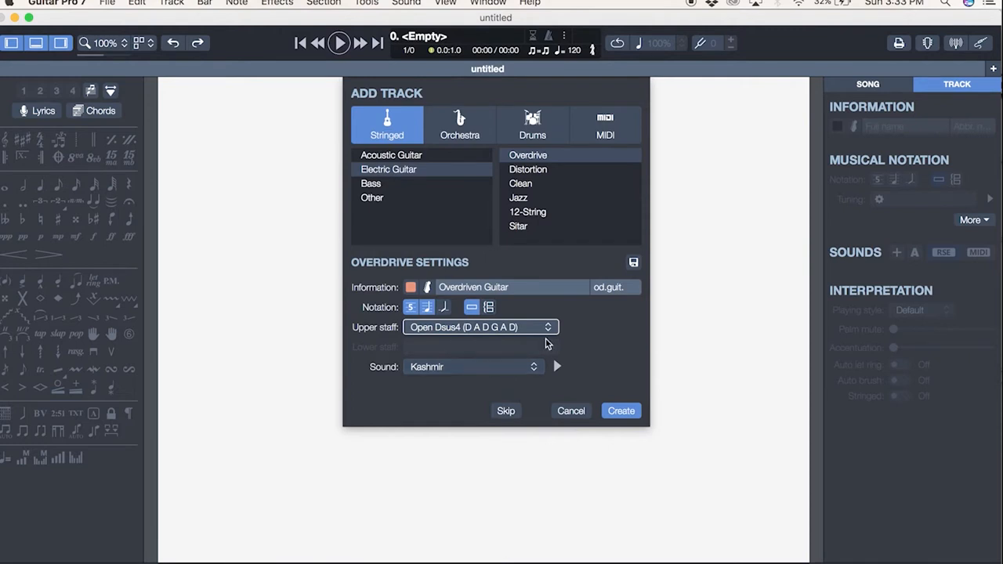
{"action": "mouse_move", "coordinate": [546, 335]}
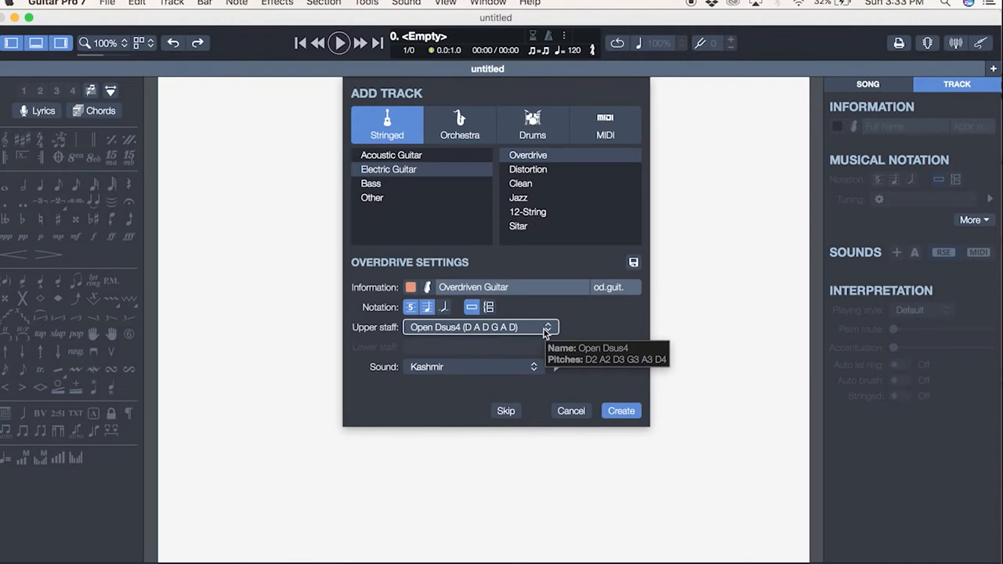
{"action": "mouse_move", "coordinate": [389, 155]}
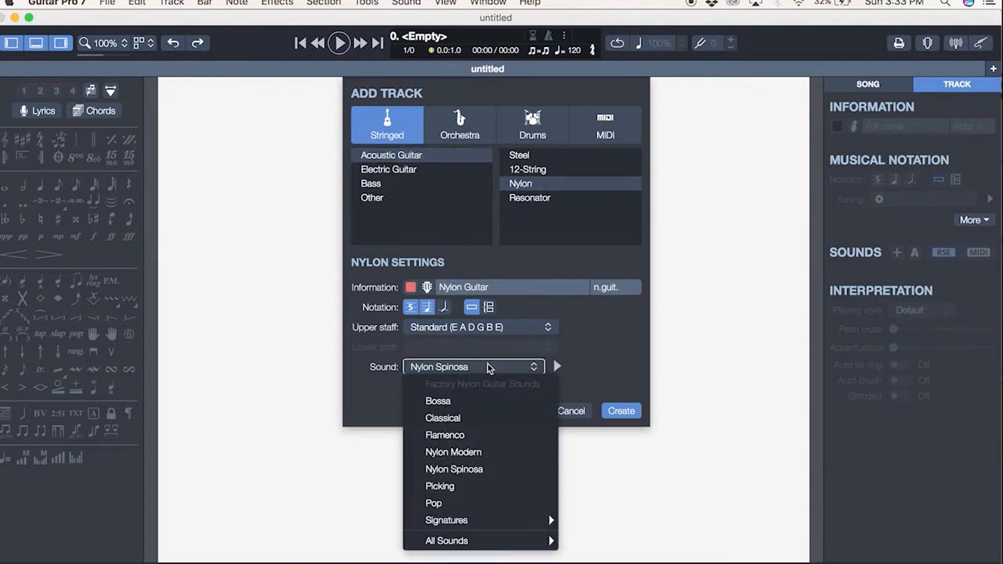
Choose the Classical sound for the acoustic nylon guitar track.
{"action": "left_click", "coordinate": [442, 417]}
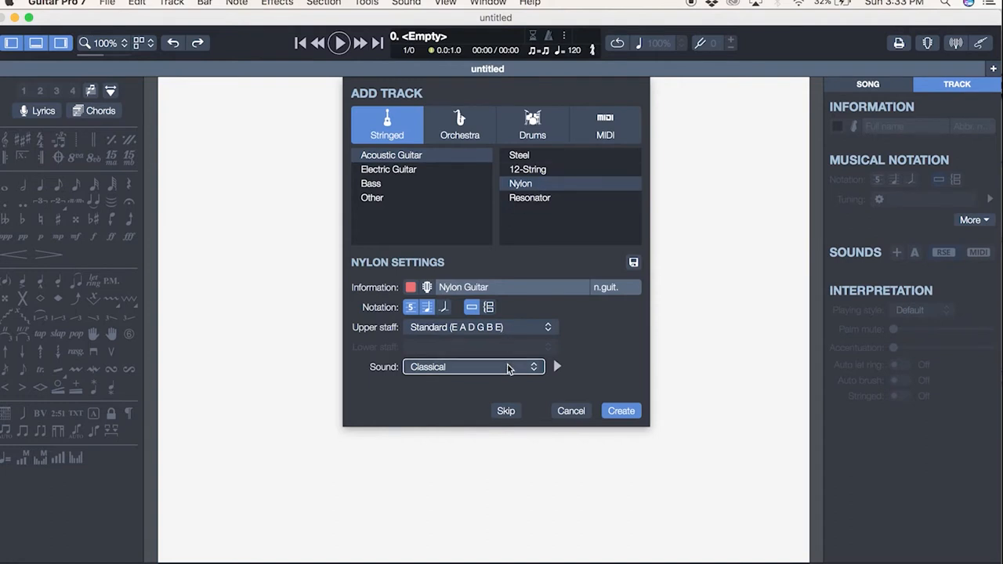
{"action": "mouse_move", "coordinate": [508, 367]}
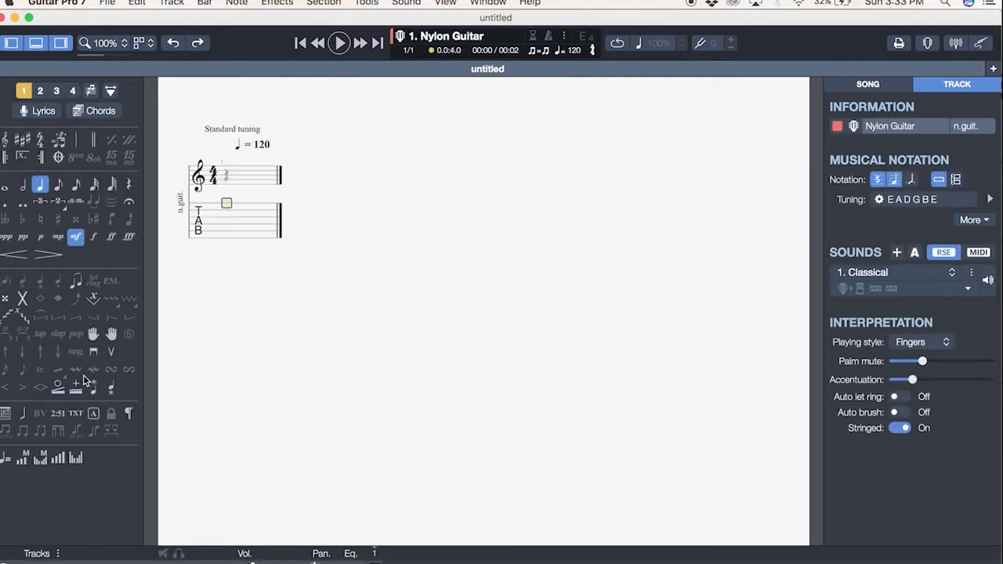
In the Clef dialog try bass clef F4, return to treble G2 and confirm.
{"action": "left_click", "coordinate": [29, 141]}
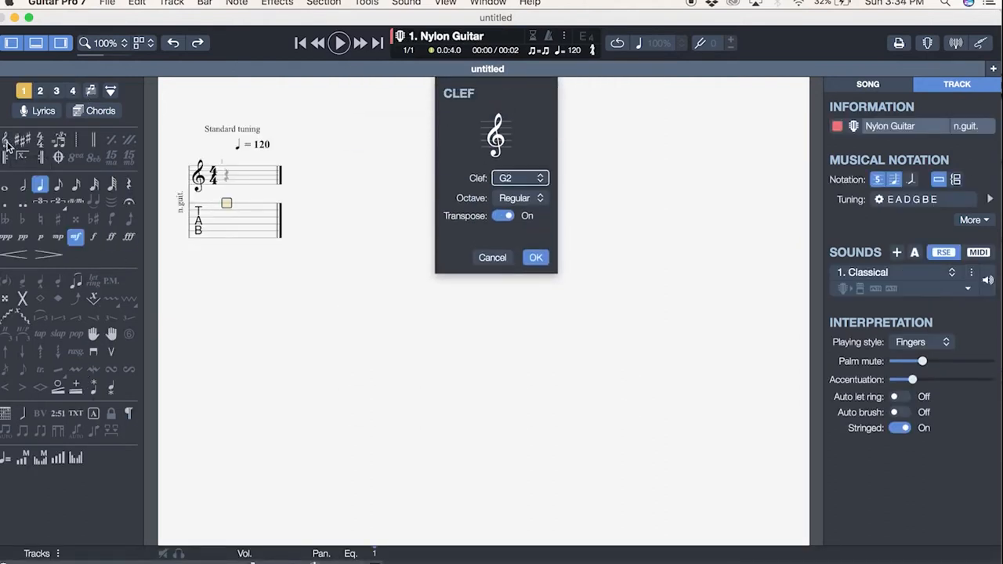
{"action": "mouse_move", "coordinate": [159, 156]}
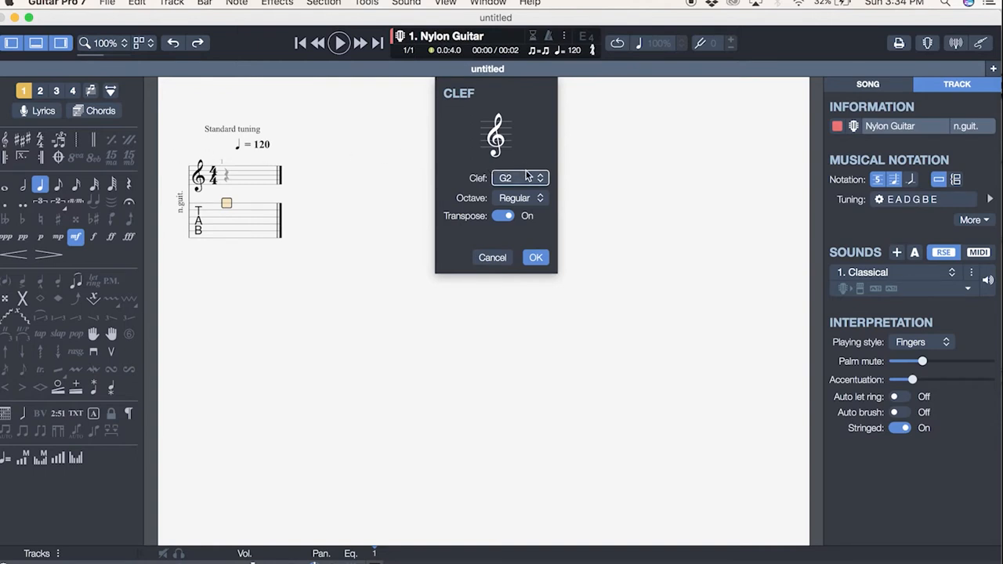
{"action": "left_click", "coordinate": [517, 197]}
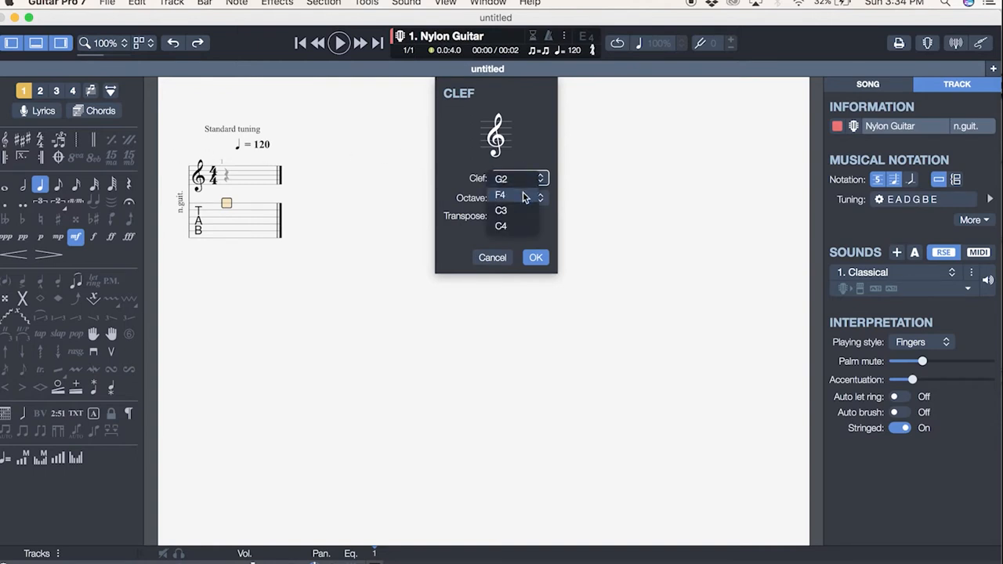
{"action": "left_click", "coordinate": [521, 179]}
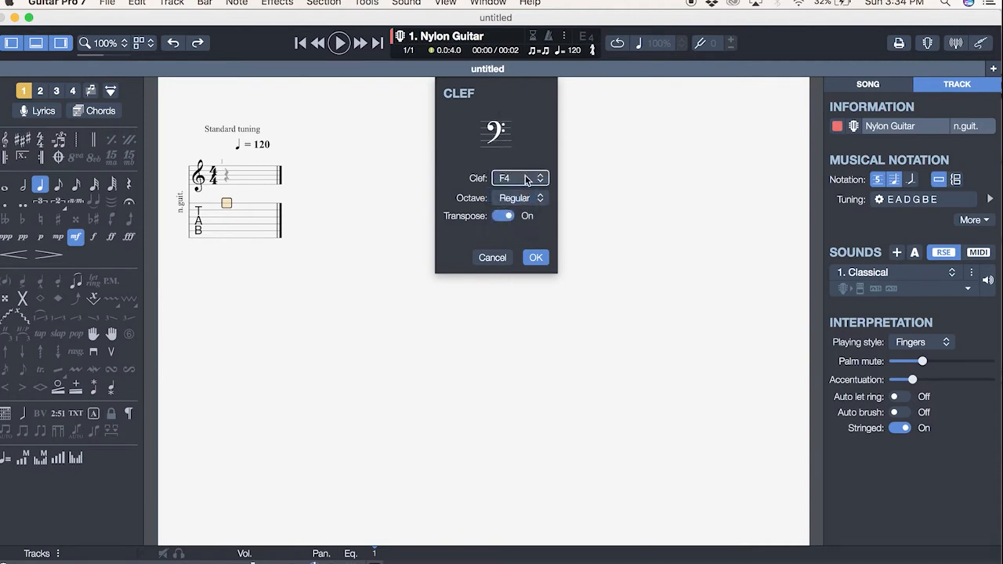
{"action": "left_click", "coordinate": [517, 179]}
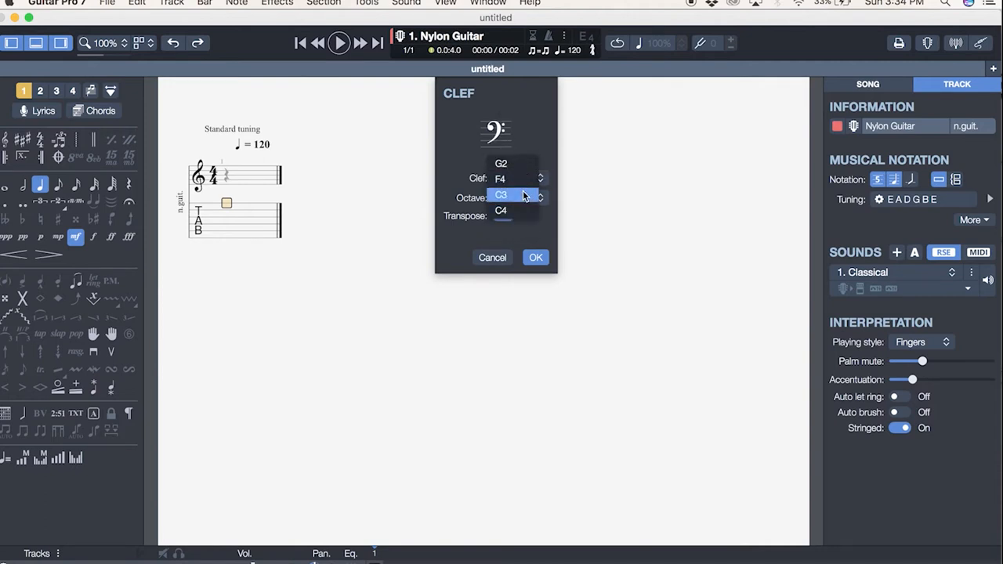
{"action": "left_click", "coordinate": [510, 194]}
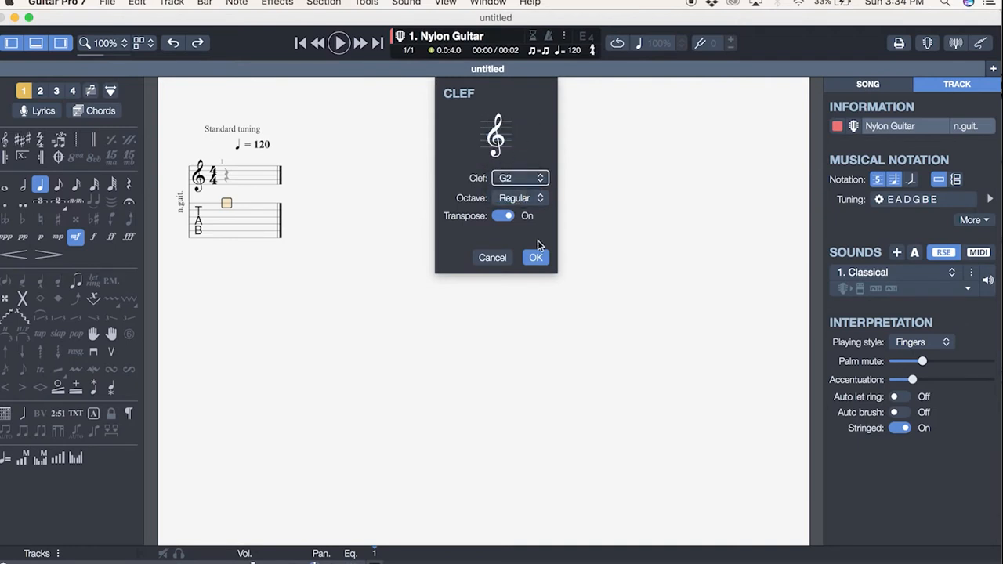
{"action": "left_click", "coordinate": [536, 257]}
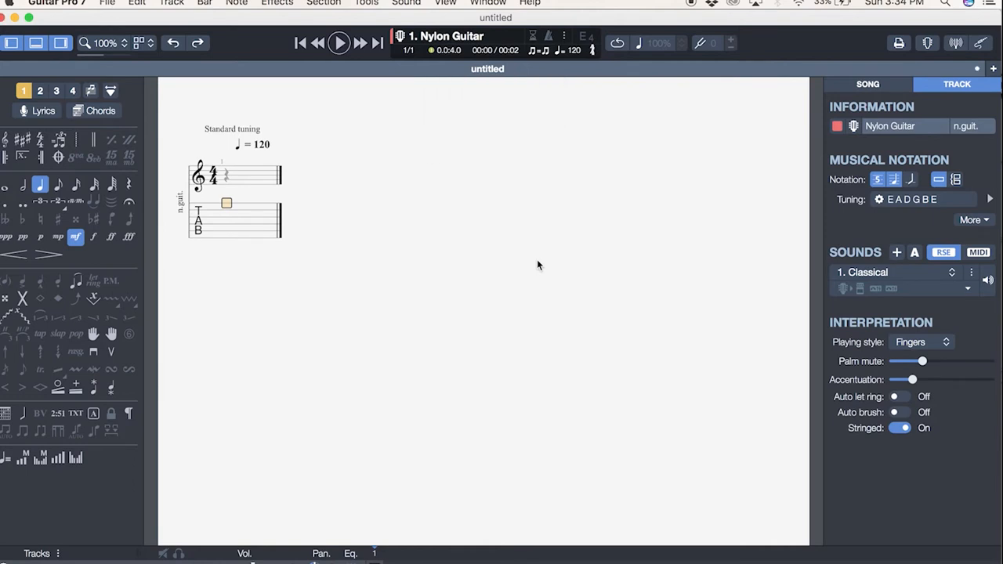
{"action": "mouse_move", "coordinate": [119, 254]}
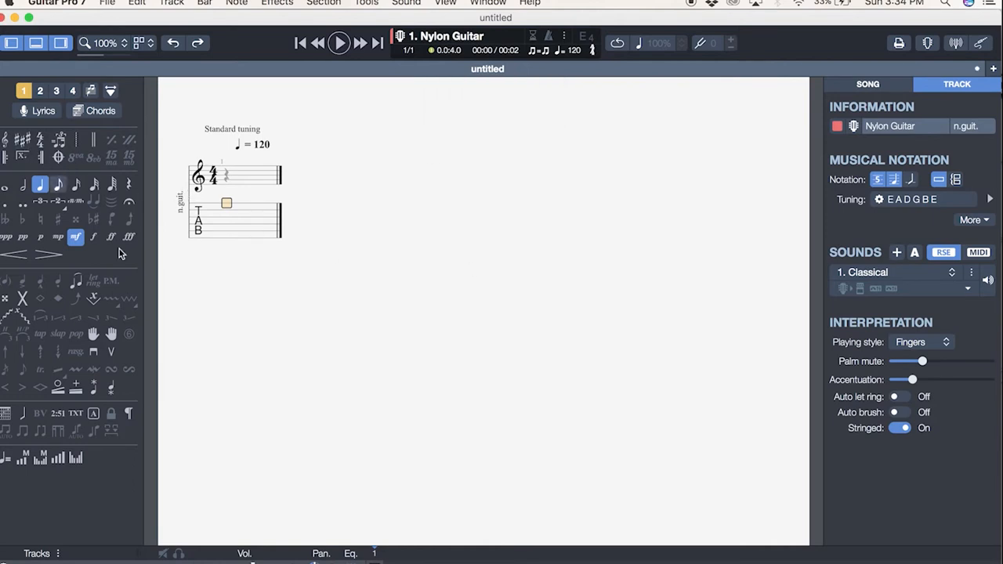
{"action": "mouse_move", "coordinate": [24, 147]}
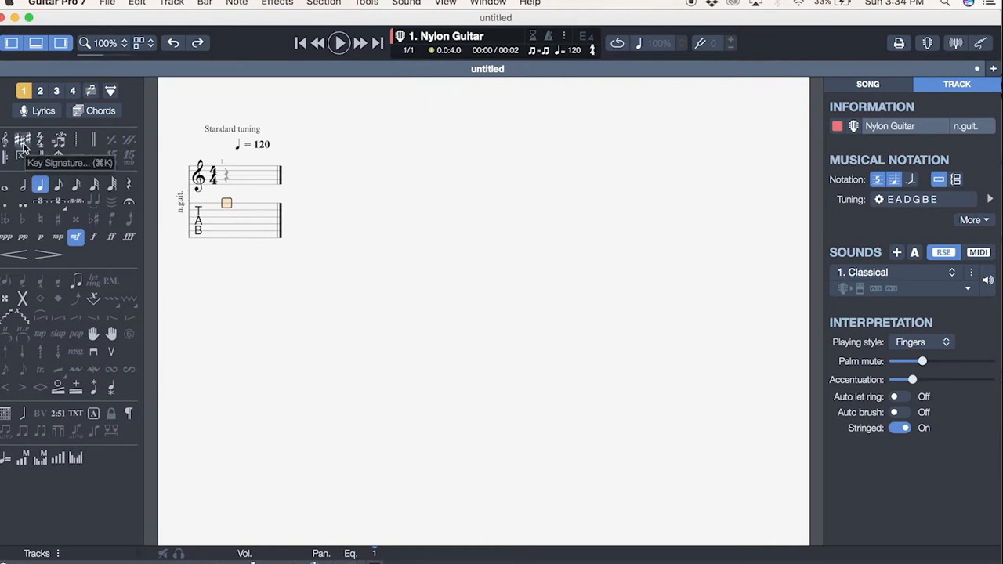
{"action": "mouse_move", "coordinate": [25, 159]}
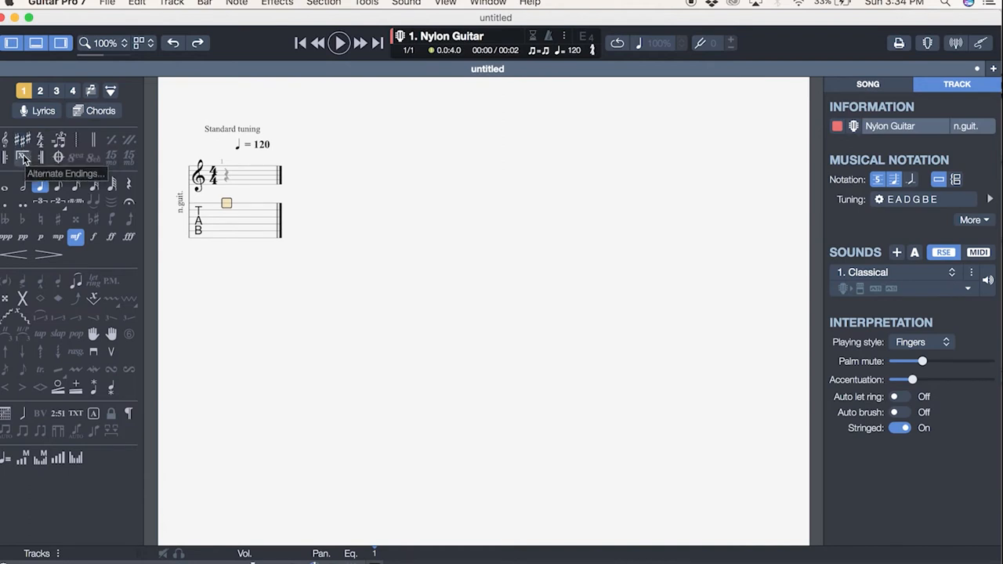
{"action": "mouse_move", "coordinate": [39, 141]}
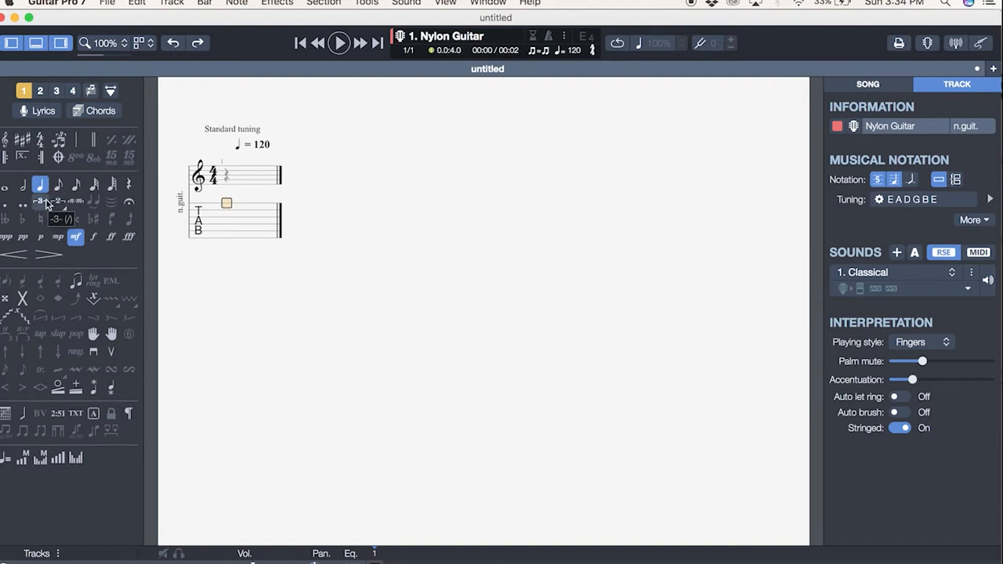
{"action": "mouse_move", "coordinate": [220, 294]}
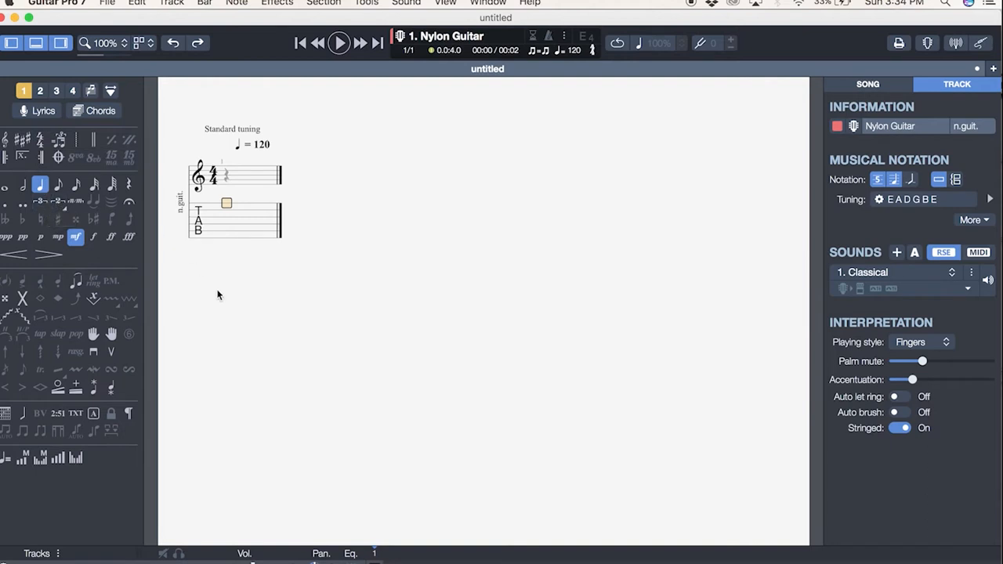
{"action": "mouse_move", "coordinate": [71, 332]}
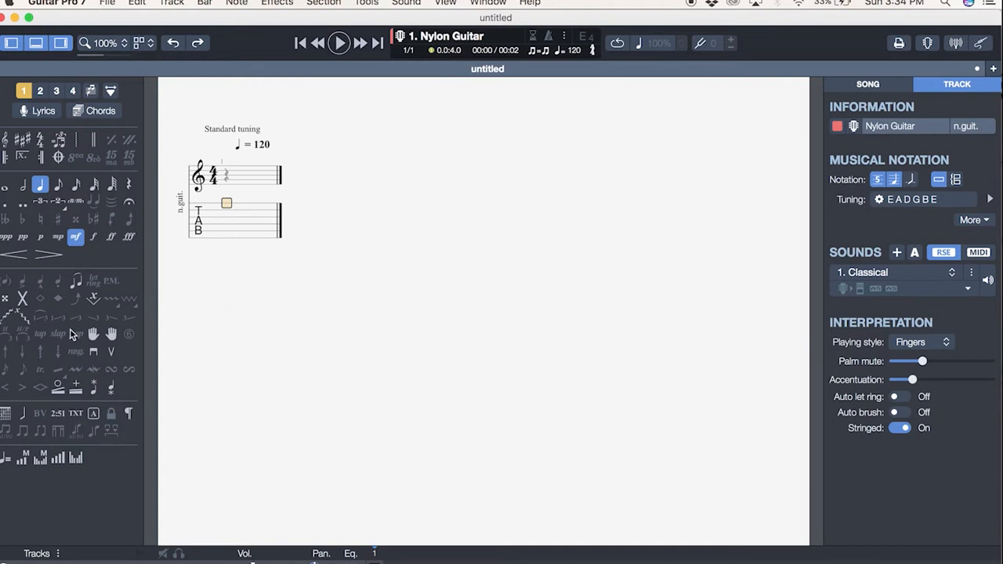
{"action": "mouse_move", "coordinate": [56, 274]}
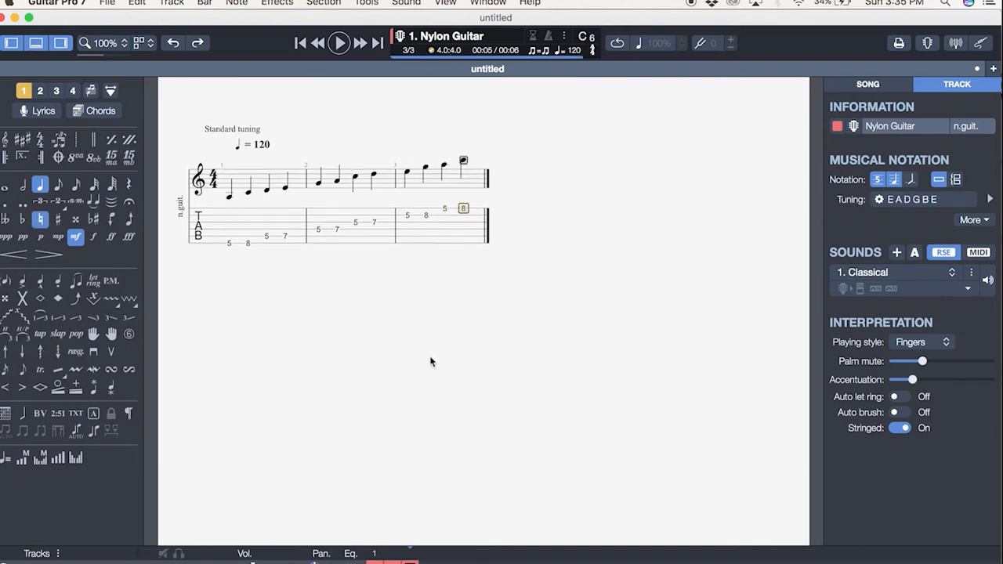
{"action": "mouse_move", "coordinate": [514, 329]}
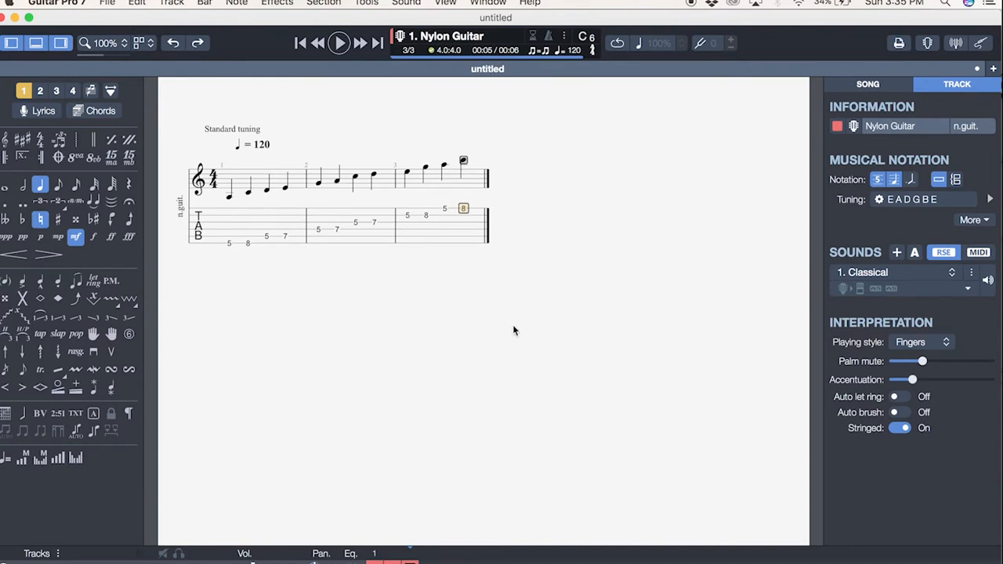
{"action": "mouse_move", "coordinate": [235, 229]}
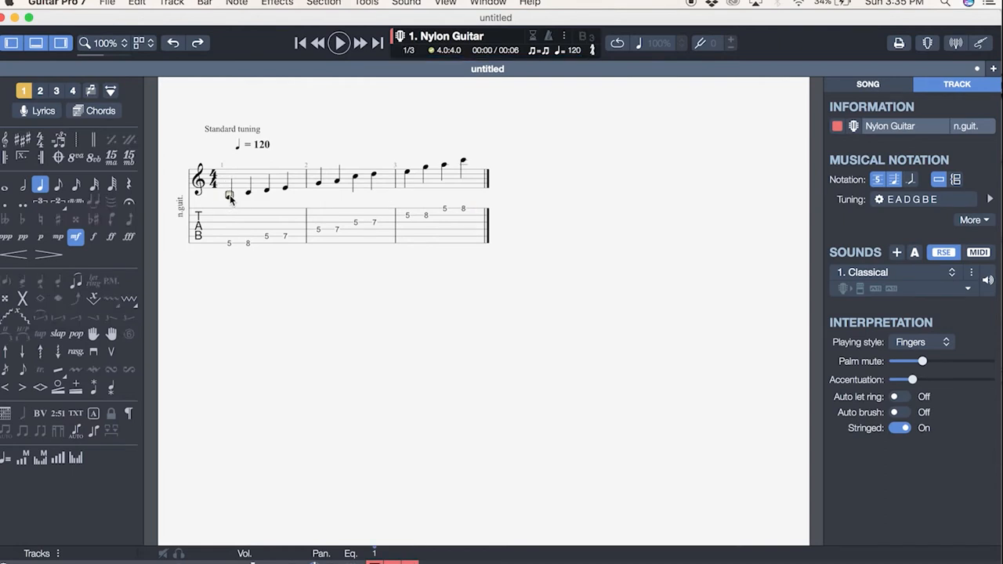
{"action": "mouse_move", "coordinate": [211, 279]}
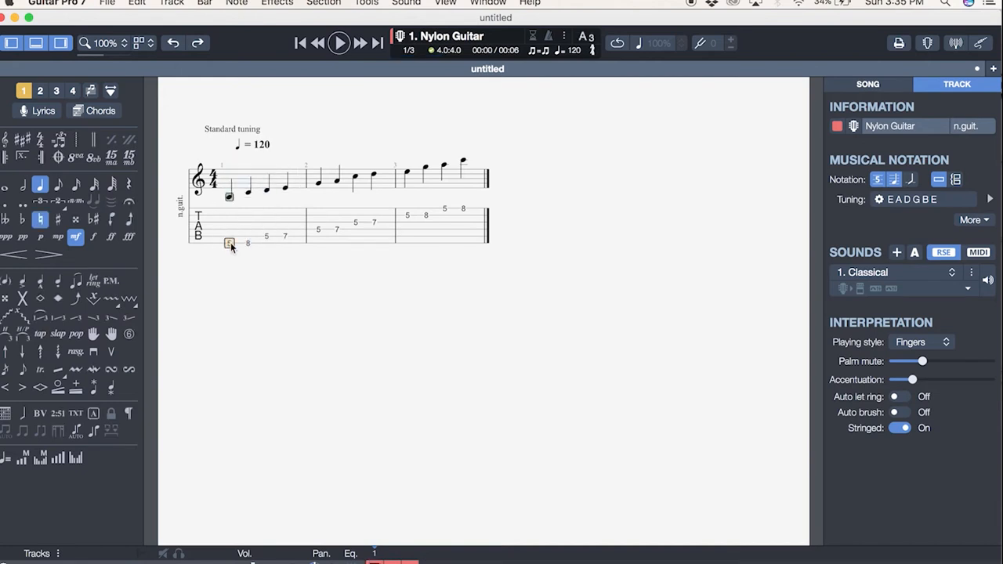
Apply a slide to the first tab note and play back the opening to hear it.
{"action": "left_click", "coordinate": [38, 317]}
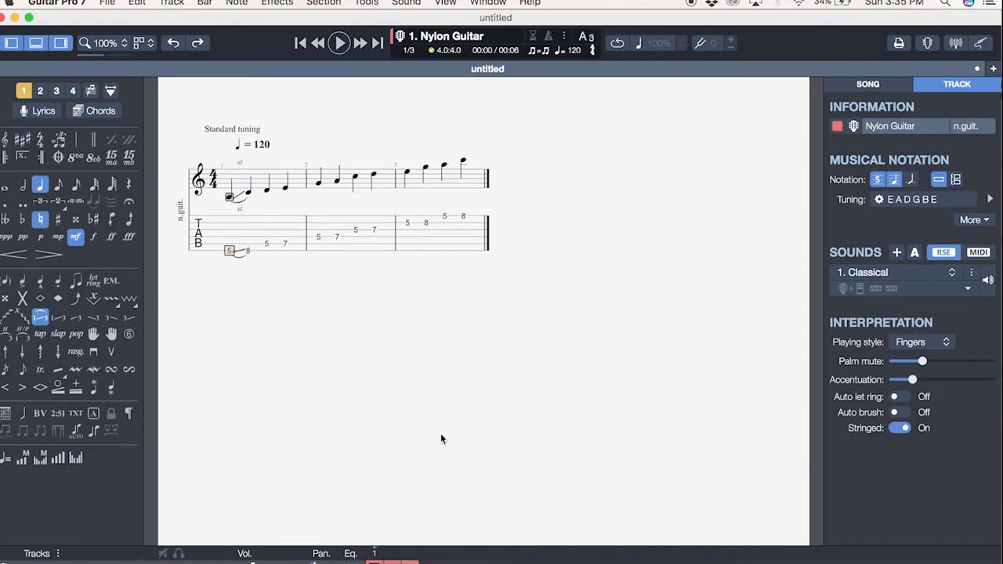
{"action": "mouse_move", "coordinate": [331, 329]}
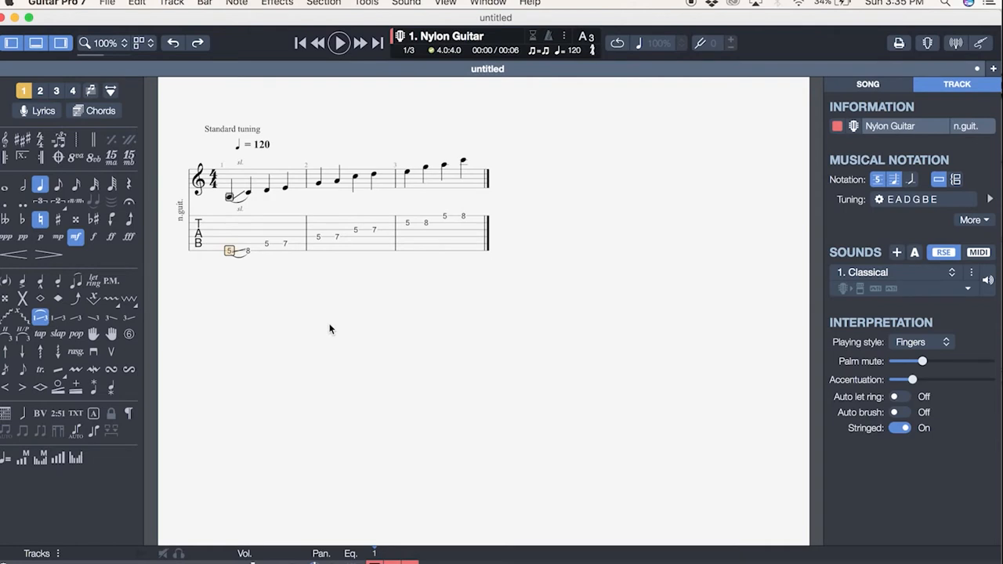
{"action": "mouse_move", "coordinate": [359, 181]}
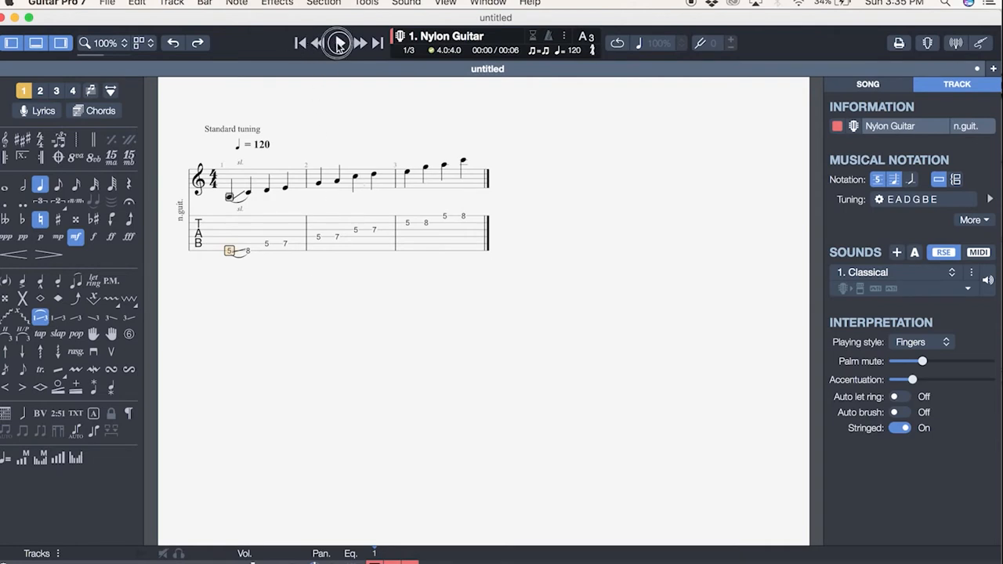
{"action": "left_click", "coordinate": [339, 43]}
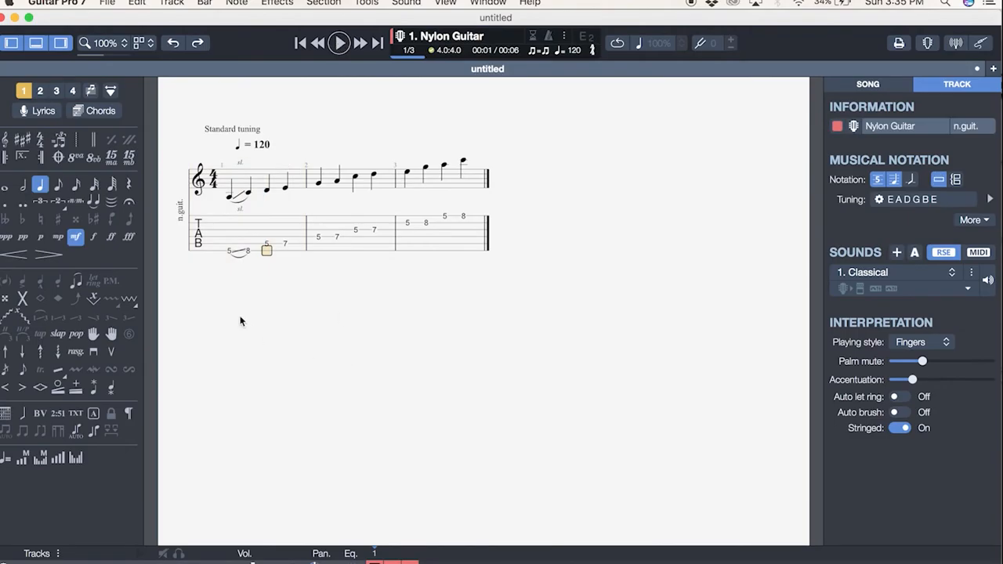
{"action": "mouse_move", "coordinate": [154, 373]}
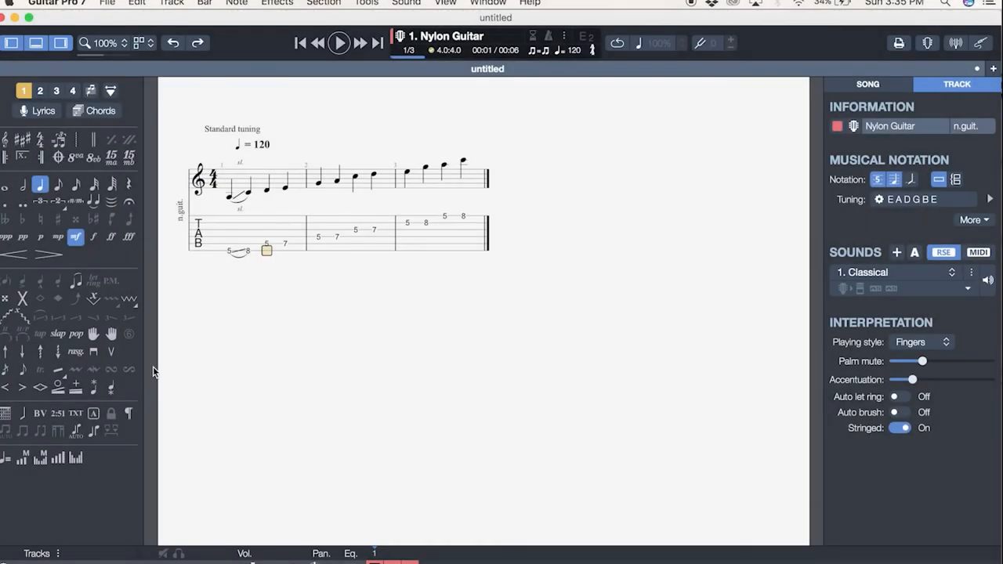
{"action": "left_click", "coordinate": [266, 243]}
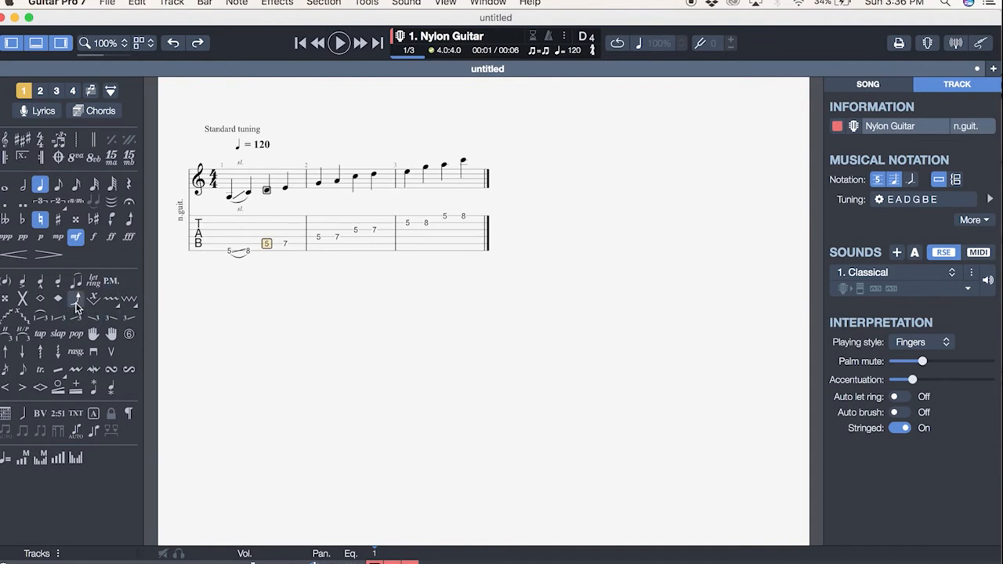
In the Bend dialog drag the bend curve up to a Full step and confirm.
{"action": "left_click", "coordinate": [78, 298]}
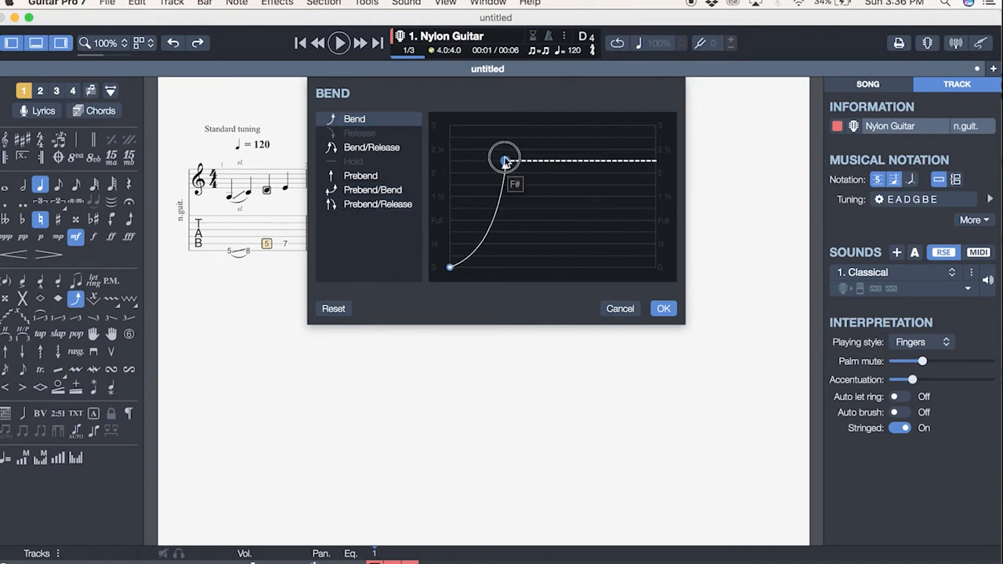
{"action": "left_click_drag", "start_coordinate": [504, 159], "coordinate": [504, 244]}
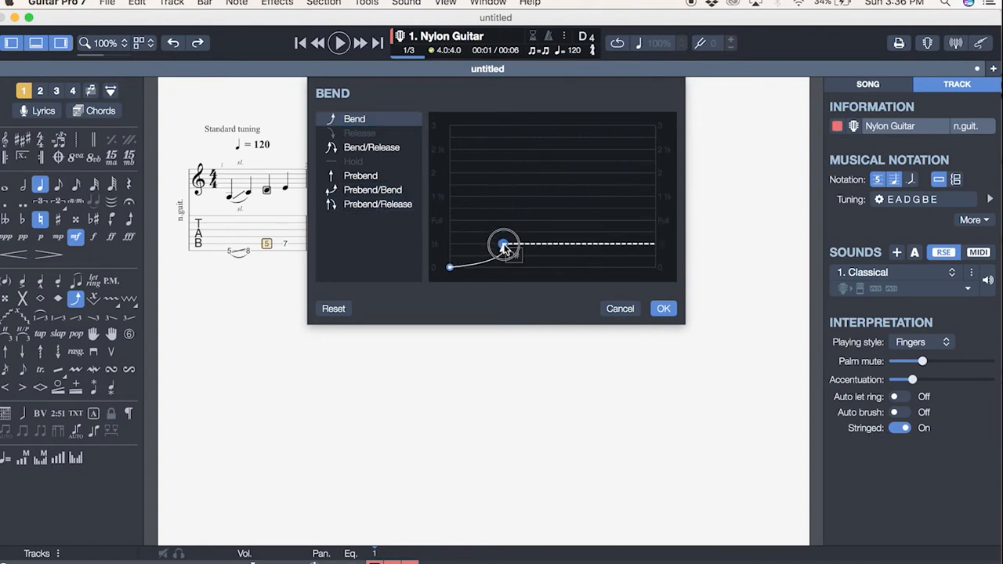
{"action": "left_click_drag", "start_coordinate": [503, 245], "coordinate": [507, 221]}
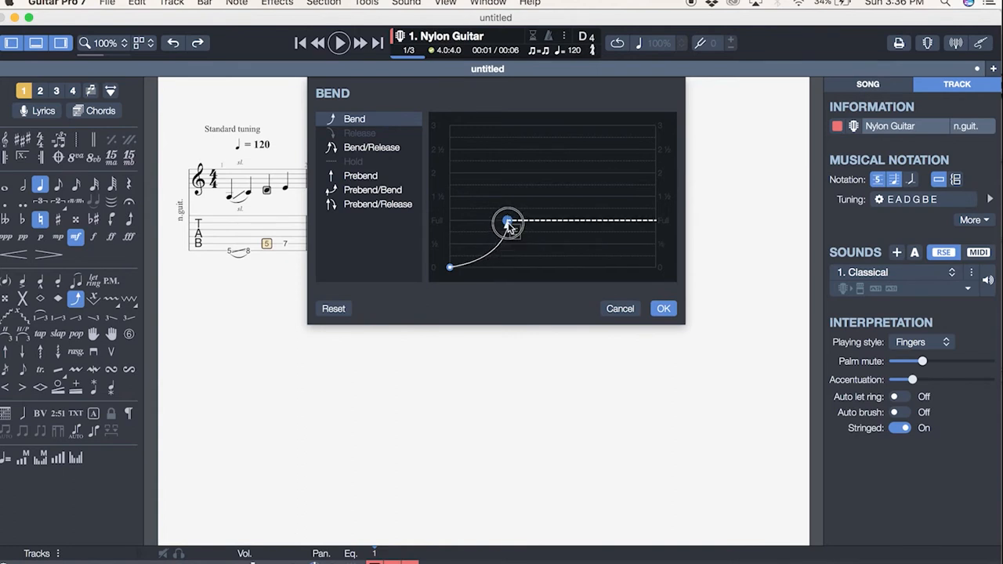
{"action": "left_click_drag", "start_coordinate": [509, 222], "coordinate": [542, 220]}
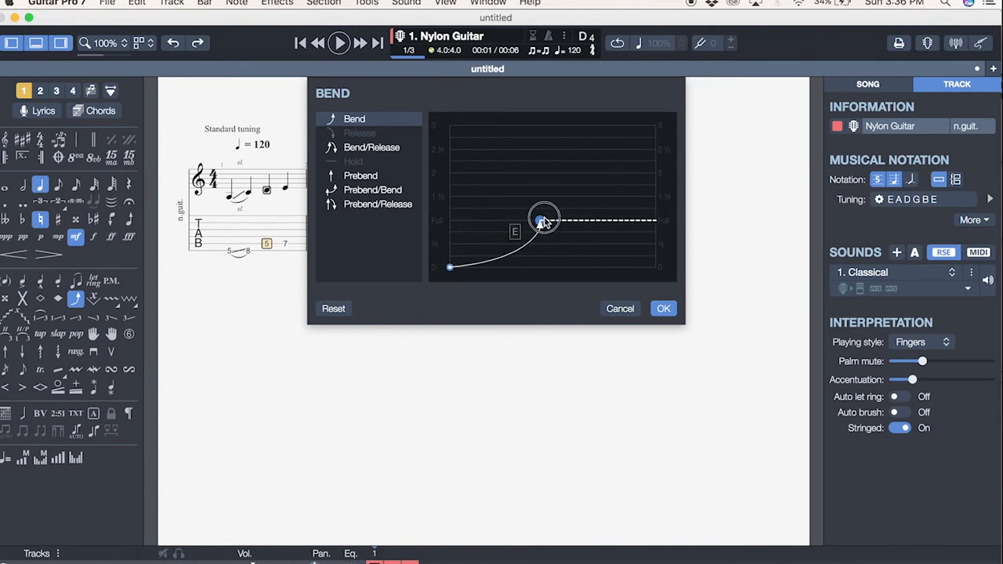
{"action": "left_click_drag", "start_coordinate": [542, 220], "coordinate": [557, 221]}
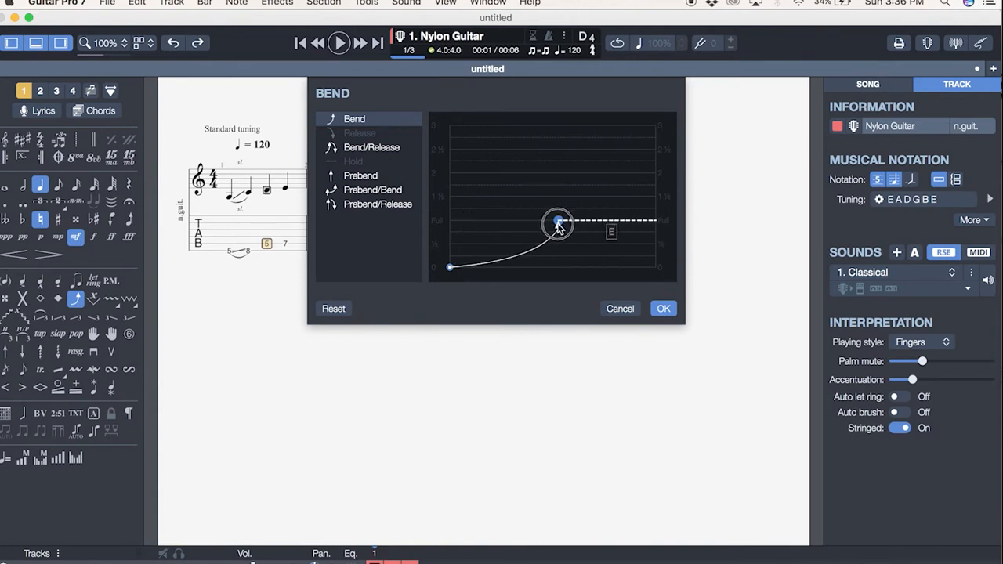
{"action": "mouse_move", "coordinate": [558, 223]}
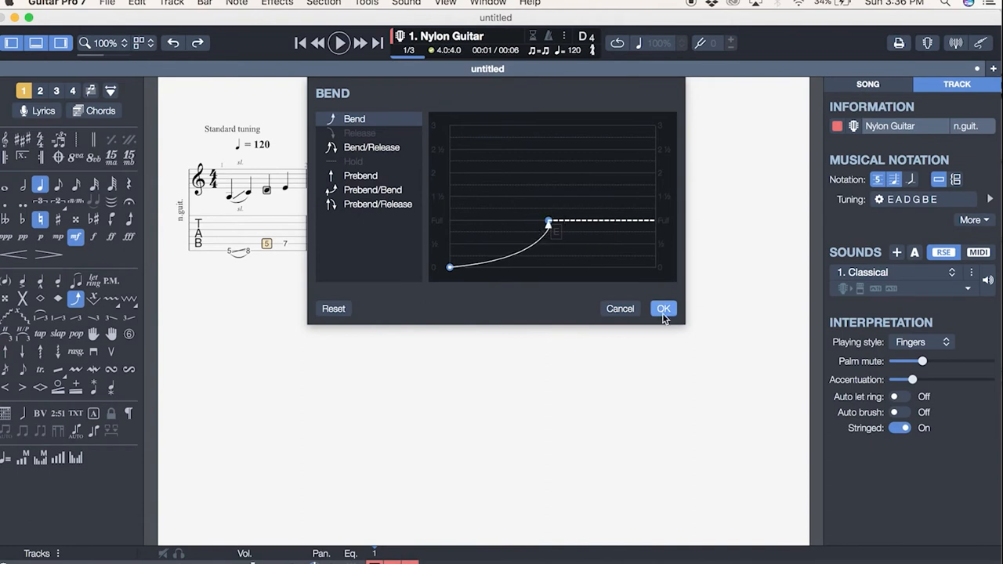
{"action": "left_click", "coordinate": [662, 307]}
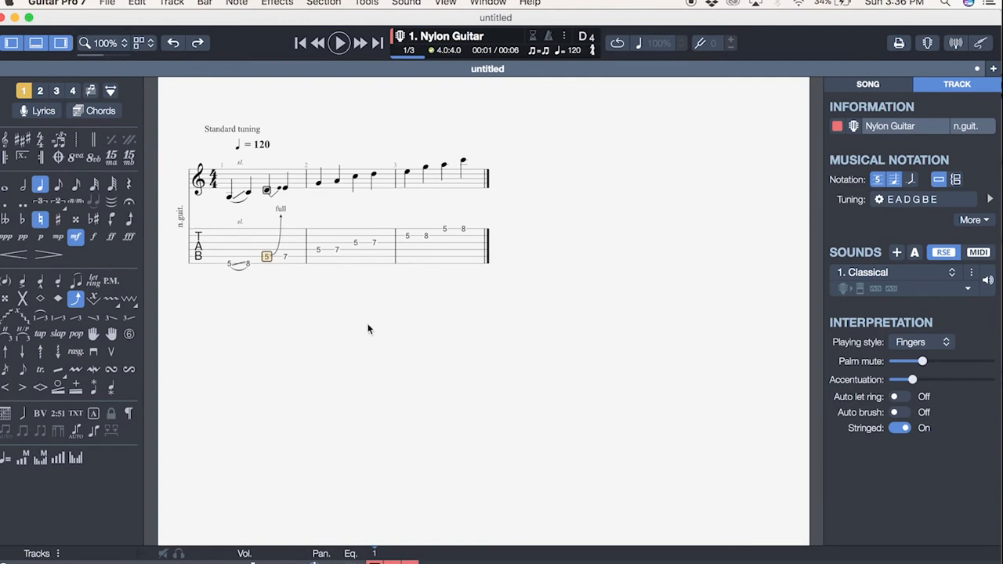
{"action": "mouse_move", "coordinate": [75, 342]}
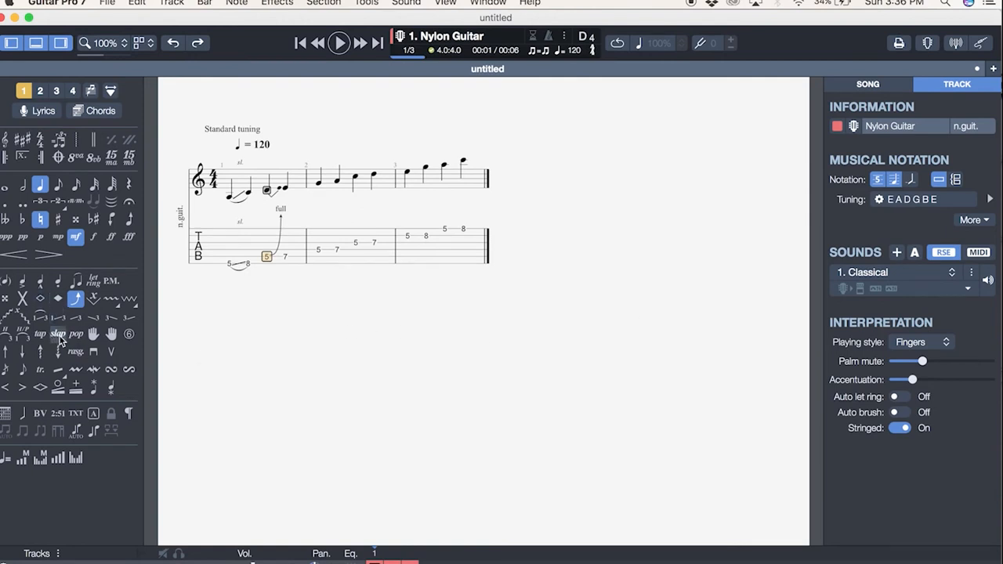
{"action": "mouse_move", "coordinate": [76, 333]}
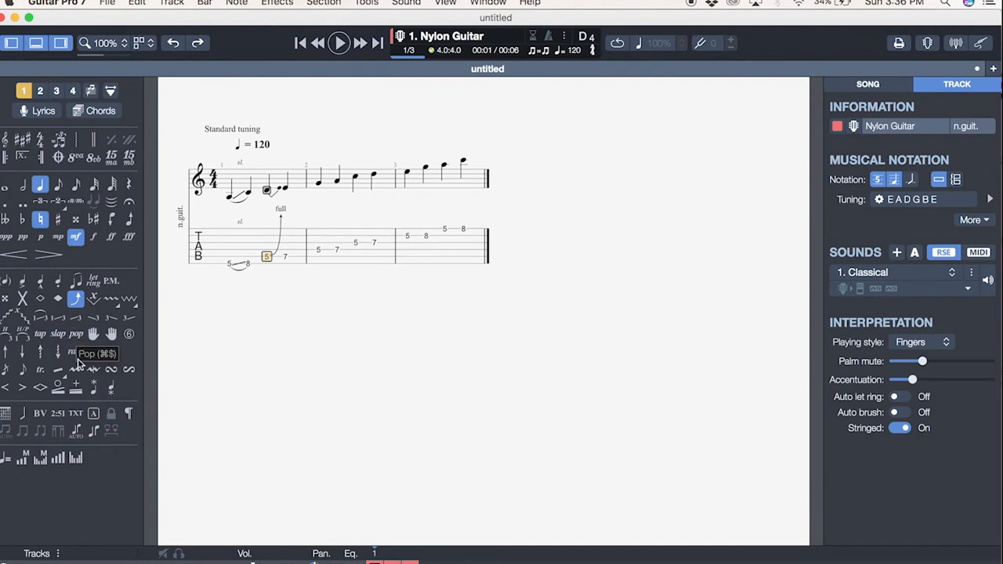
{"action": "mouse_move", "coordinate": [41, 332]}
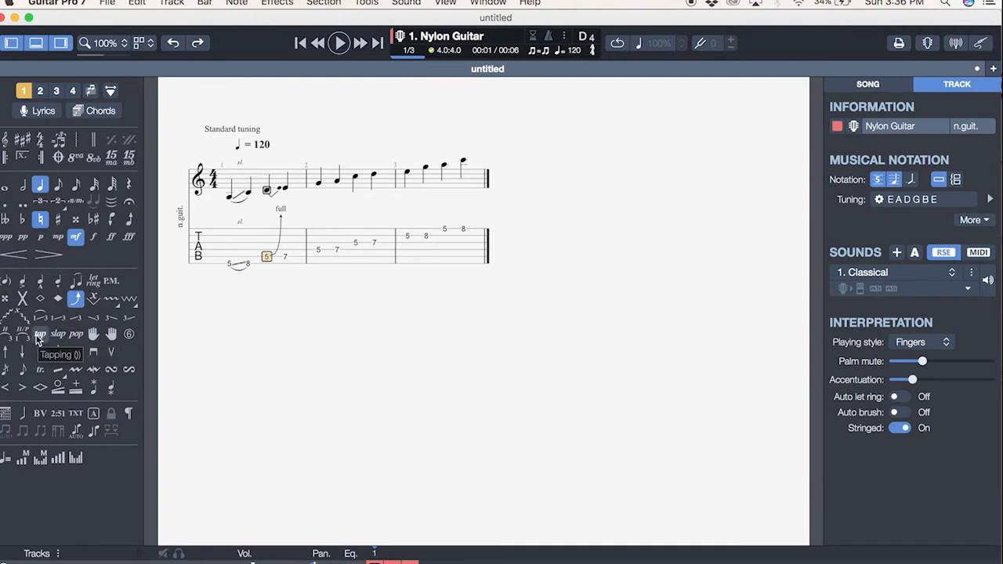
{"action": "mouse_move", "coordinate": [17, 335]}
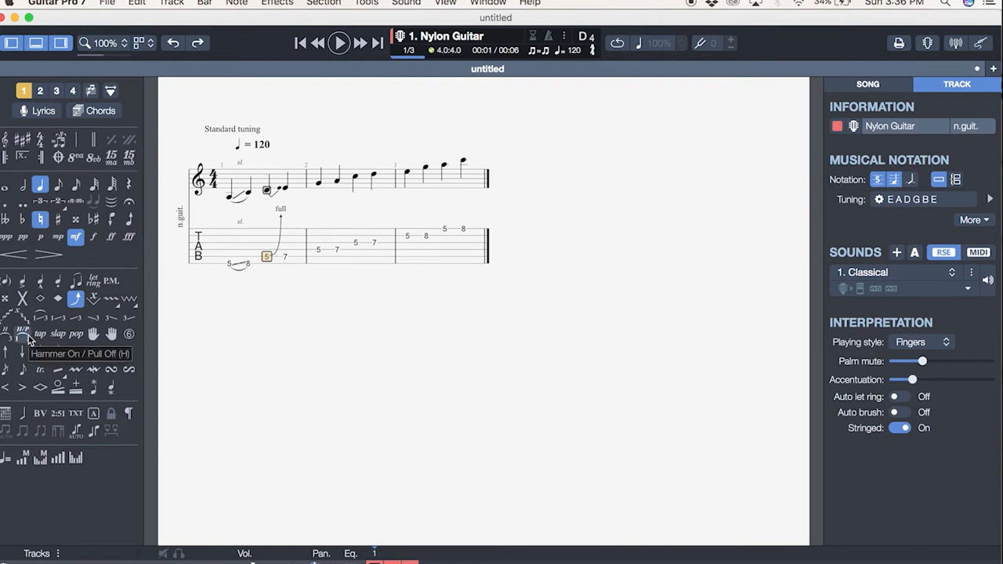
{"action": "mouse_move", "coordinate": [94, 336]}
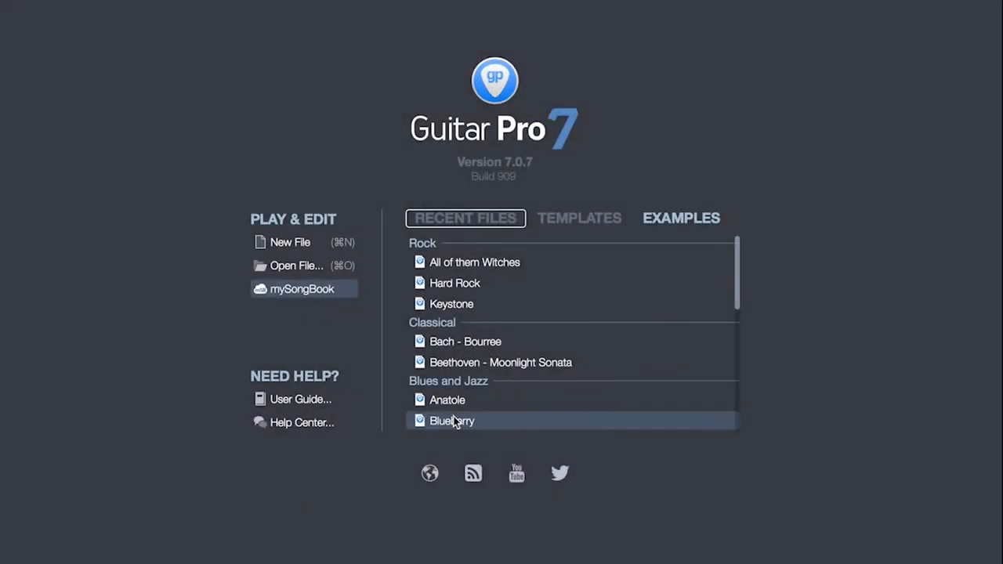
{"action": "mouse_move", "coordinate": [270, 313]}
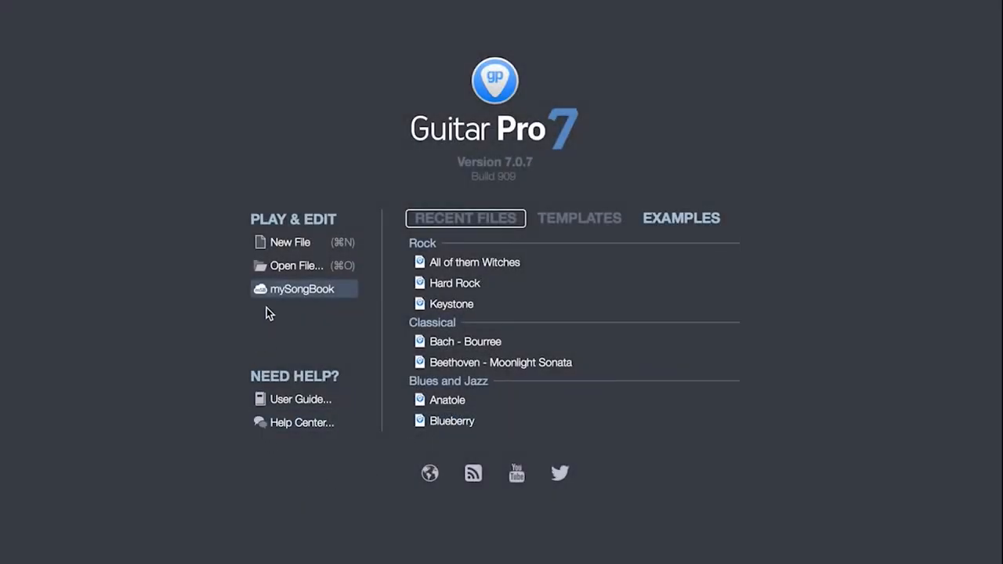
{"action": "mouse_move", "coordinate": [353, 282]}
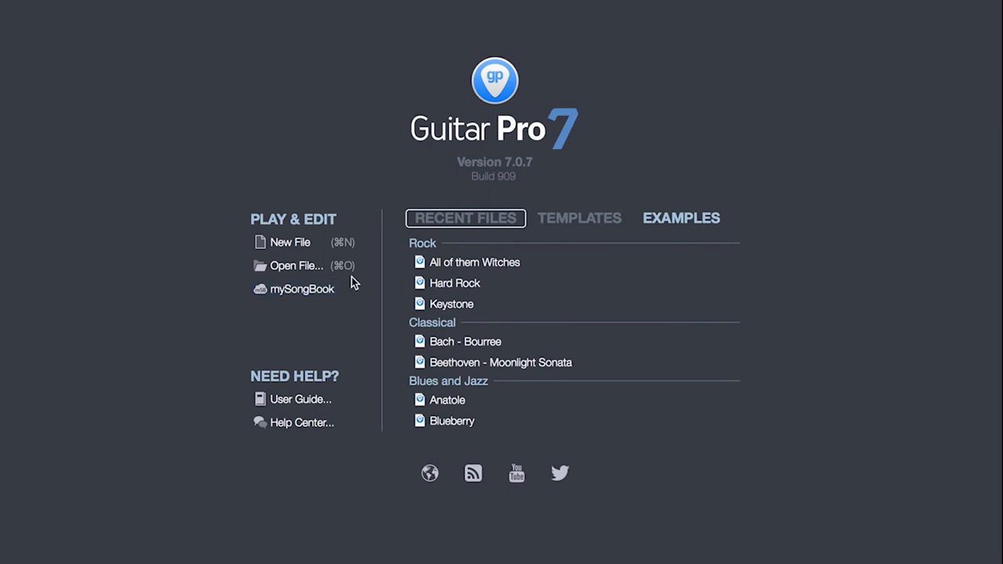
{"action": "mouse_move", "coordinate": [310, 299]}
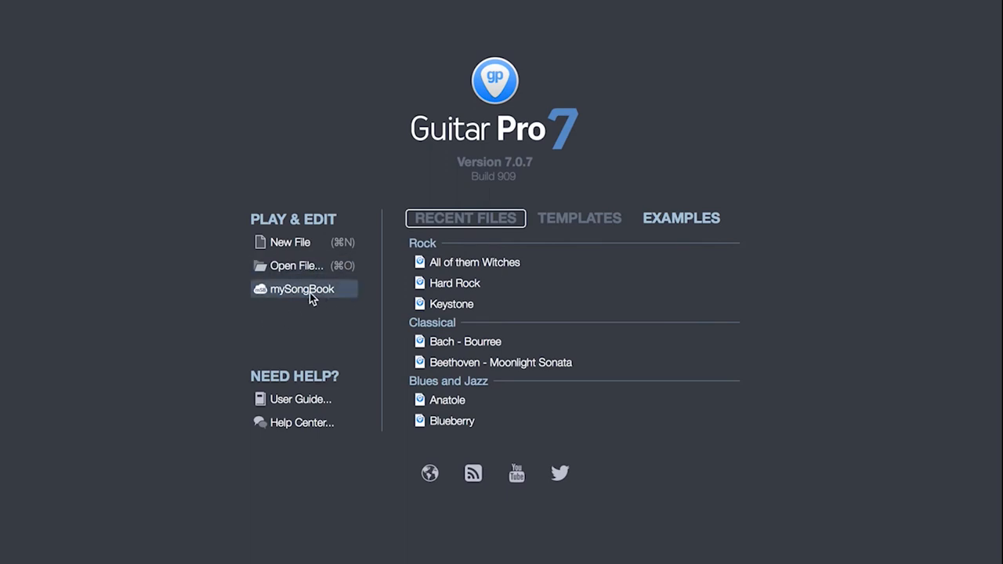
Open mySongBook from the start screen's Play & Edit section.
{"action": "left_click", "coordinate": [302, 288]}
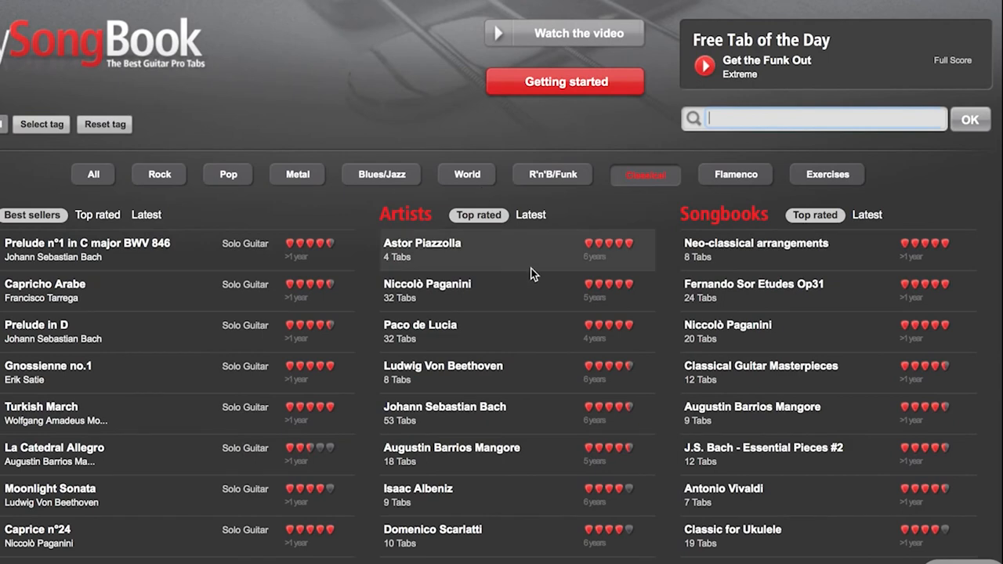
Browse All then Classical best sellers and open the Asturias tab page.
{"action": "scroll", "scroll_direction": "down", "scroll_amount": 3}
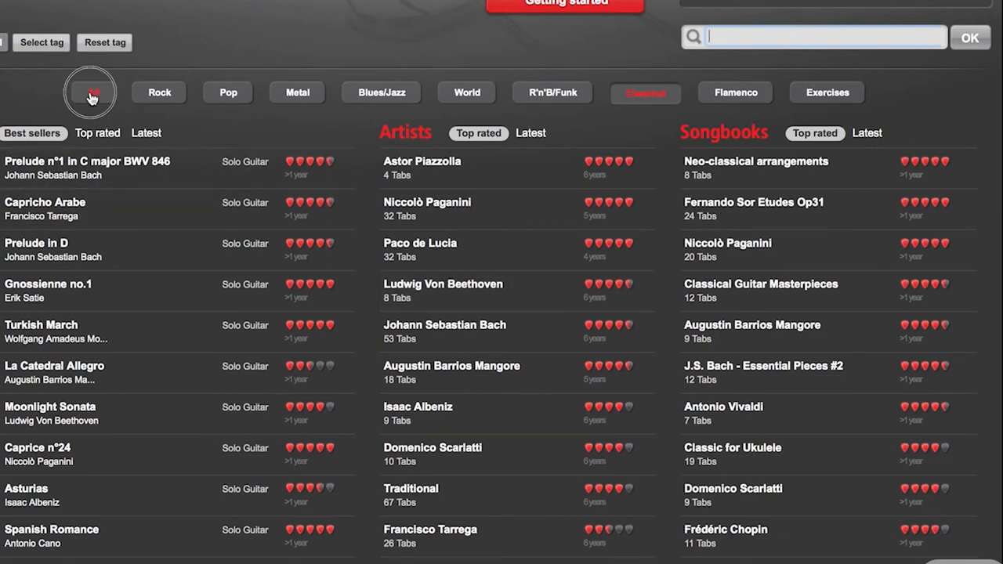
{"action": "left_click", "coordinate": [92, 91]}
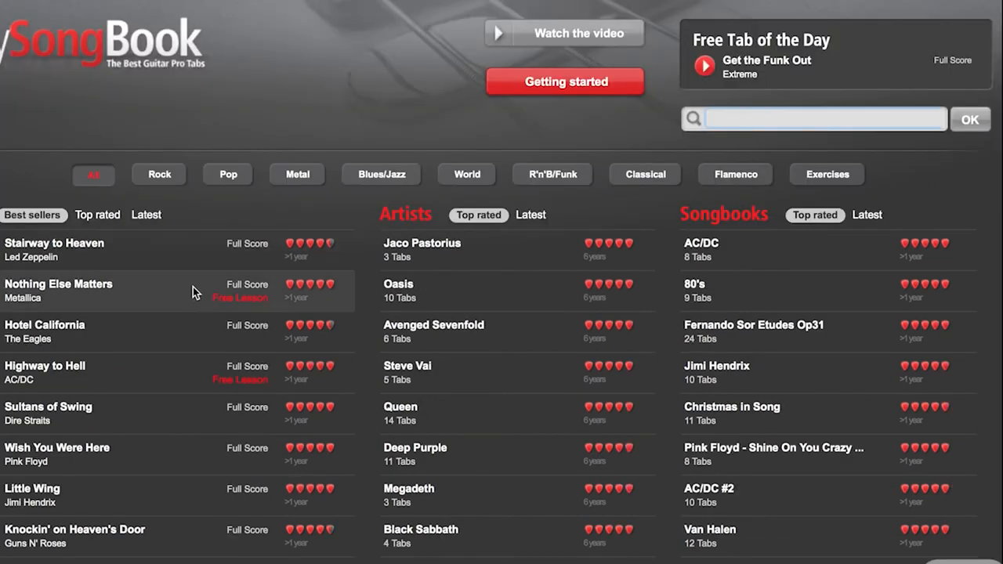
{"action": "scroll", "scroll_direction": "down", "scroll_amount": 3}
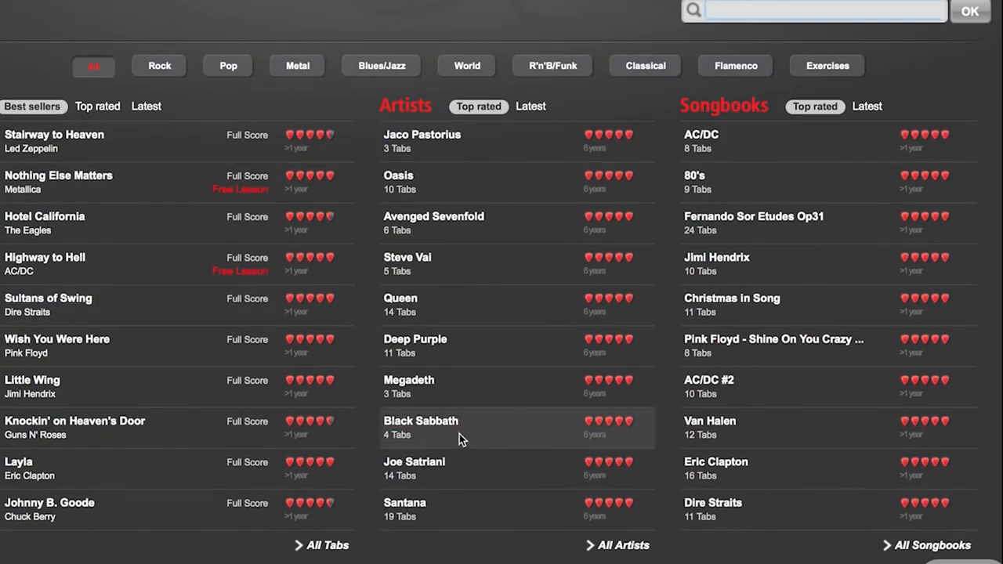
{"action": "mouse_move", "coordinate": [401, 545]}
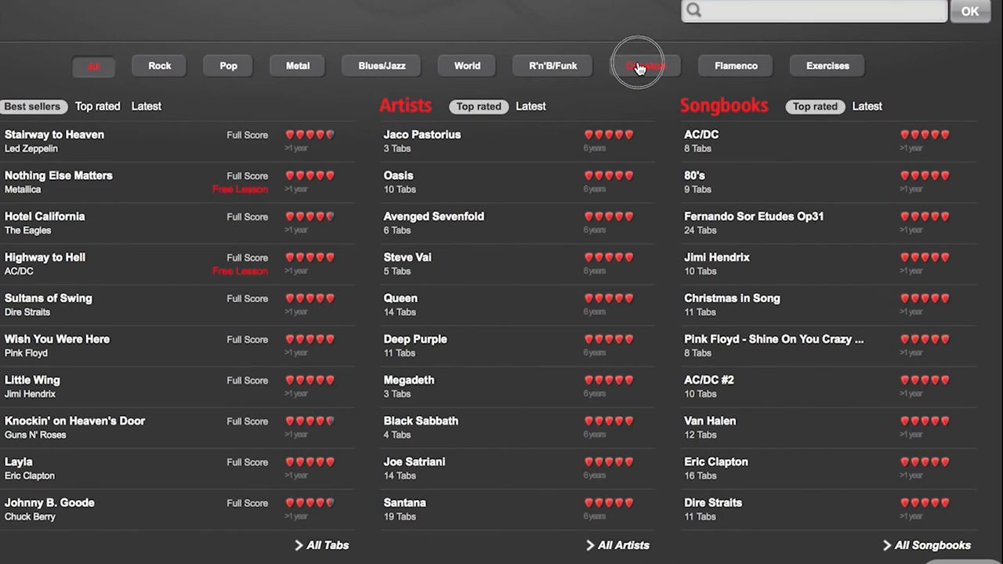
{"action": "left_click", "coordinate": [639, 66]}
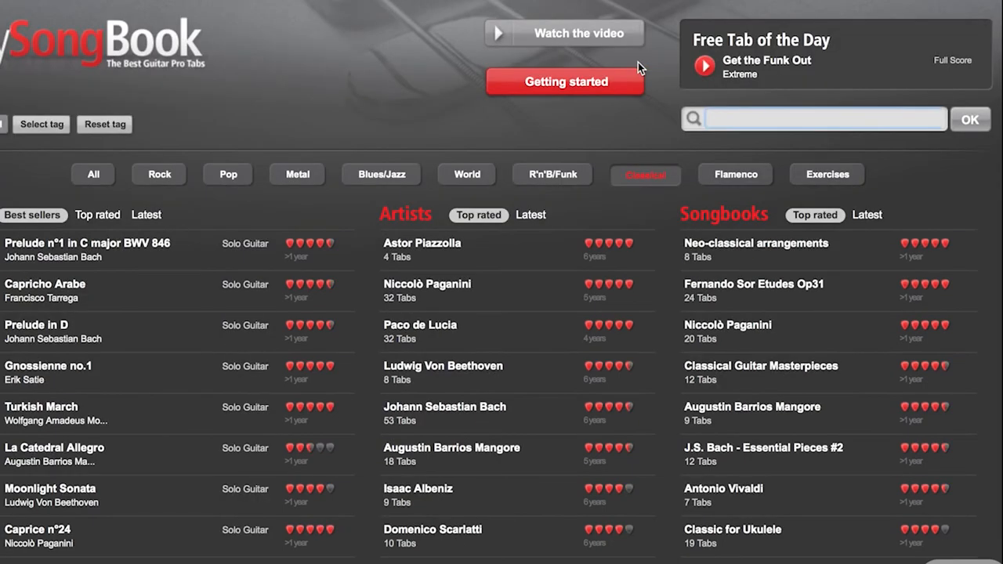
{"action": "scroll", "scroll_direction": "down", "scroll_amount": 3}
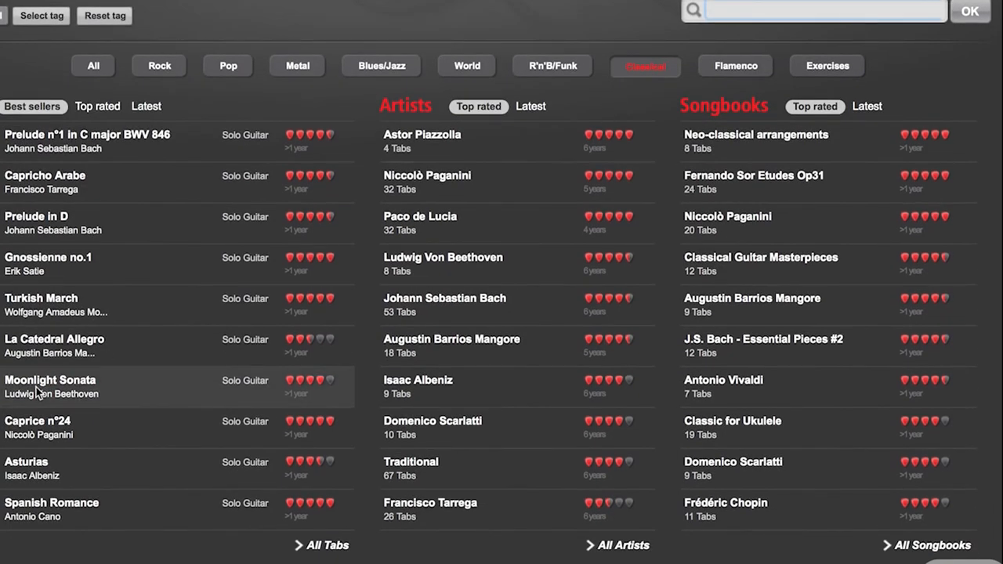
{"action": "left_click", "coordinate": [25, 462]}
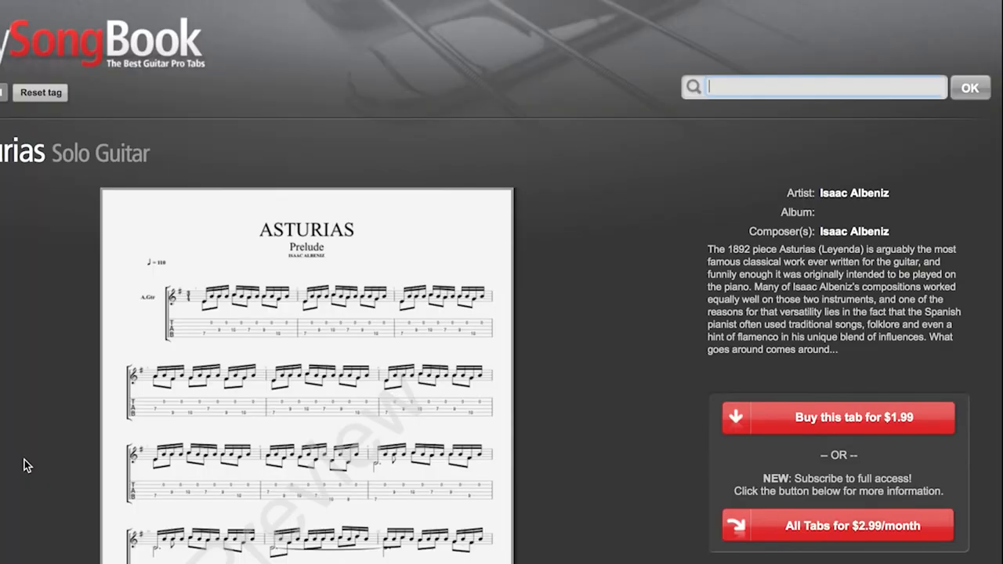
{"action": "scroll", "scroll_direction": "down", "scroll_amount": 3}
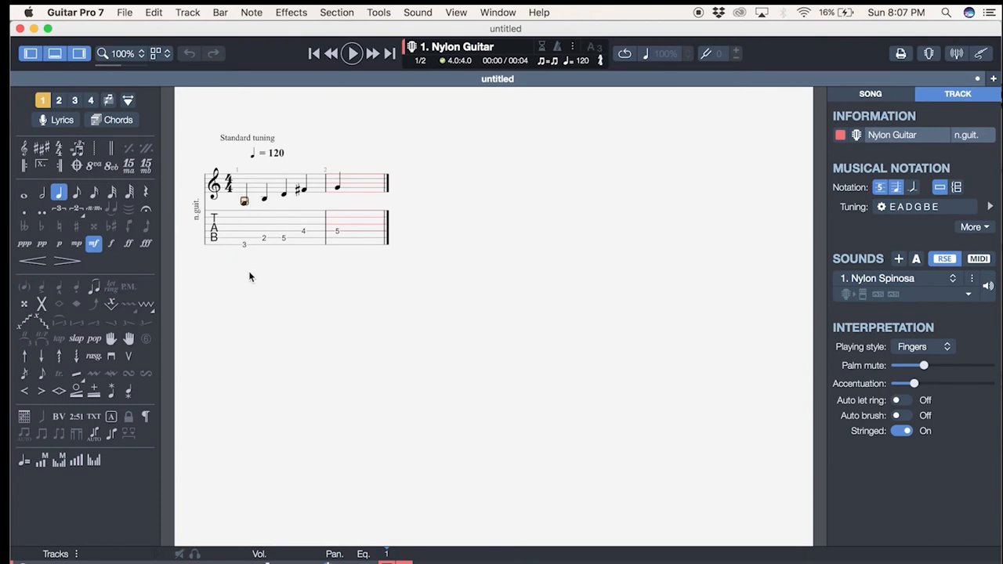
{"action": "mouse_move", "coordinate": [357, 204]}
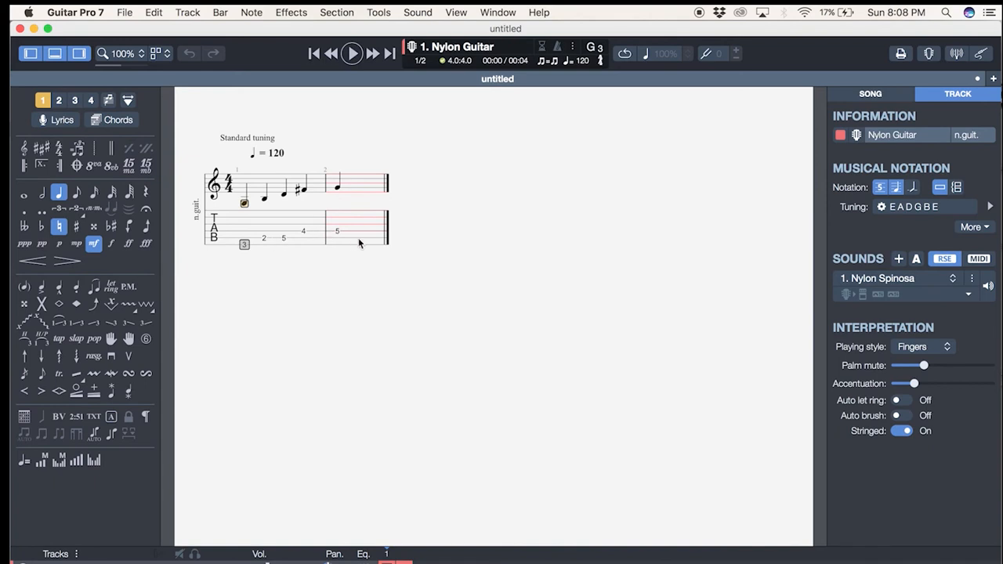
{"action": "mouse_move", "coordinate": [351, 276]}
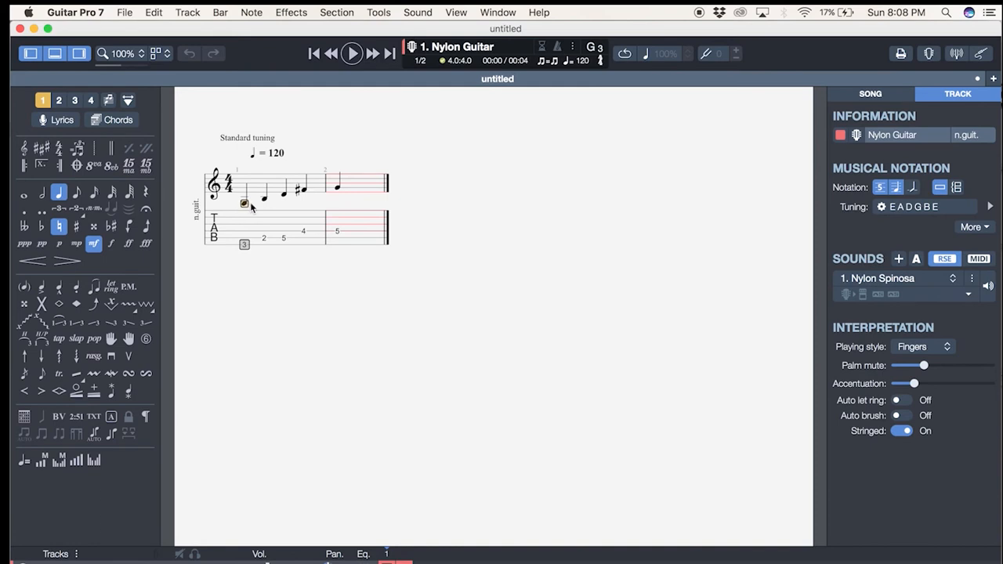
{"action": "mouse_move", "coordinate": [254, 229]}
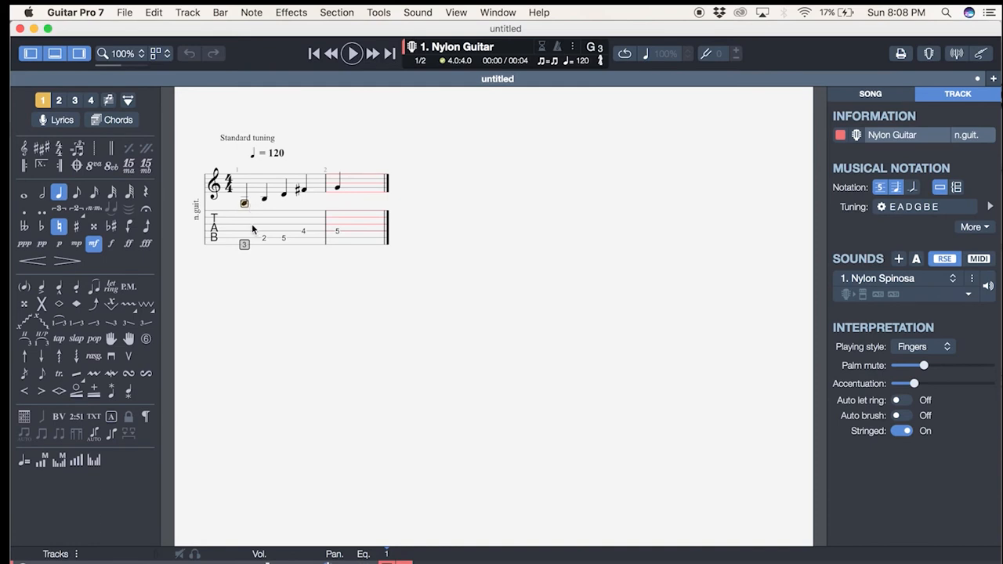
{"action": "mouse_move", "coordinate": [363, 191]}
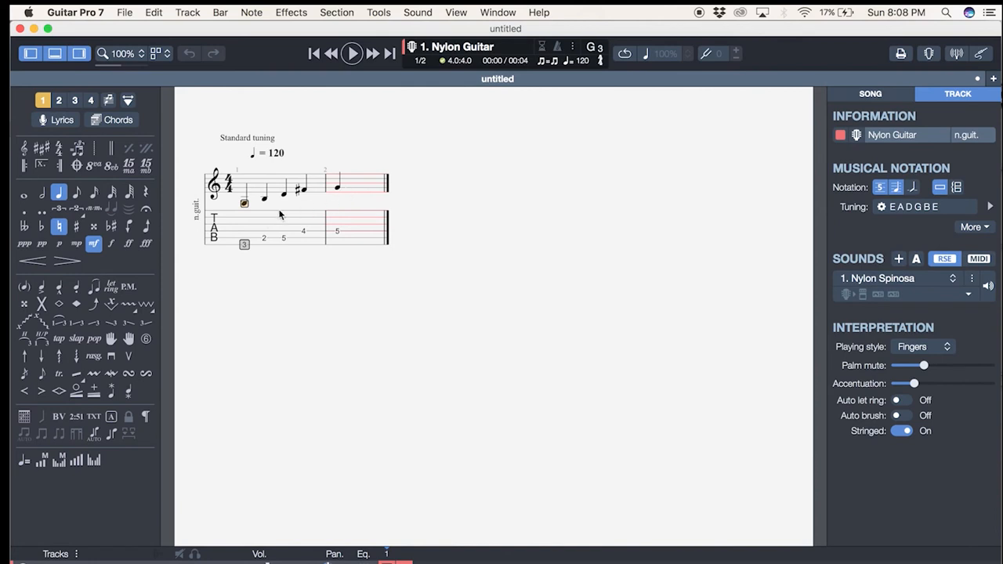
Select the second note of the ascending scale in the nylon guitar score.
{"action": "left_click", "coordinate": [263, 196]}
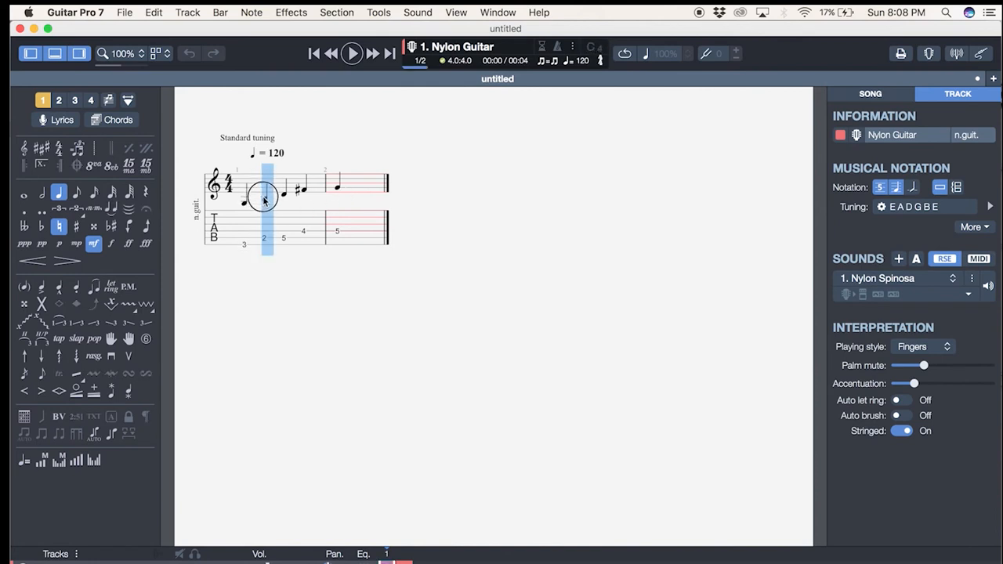